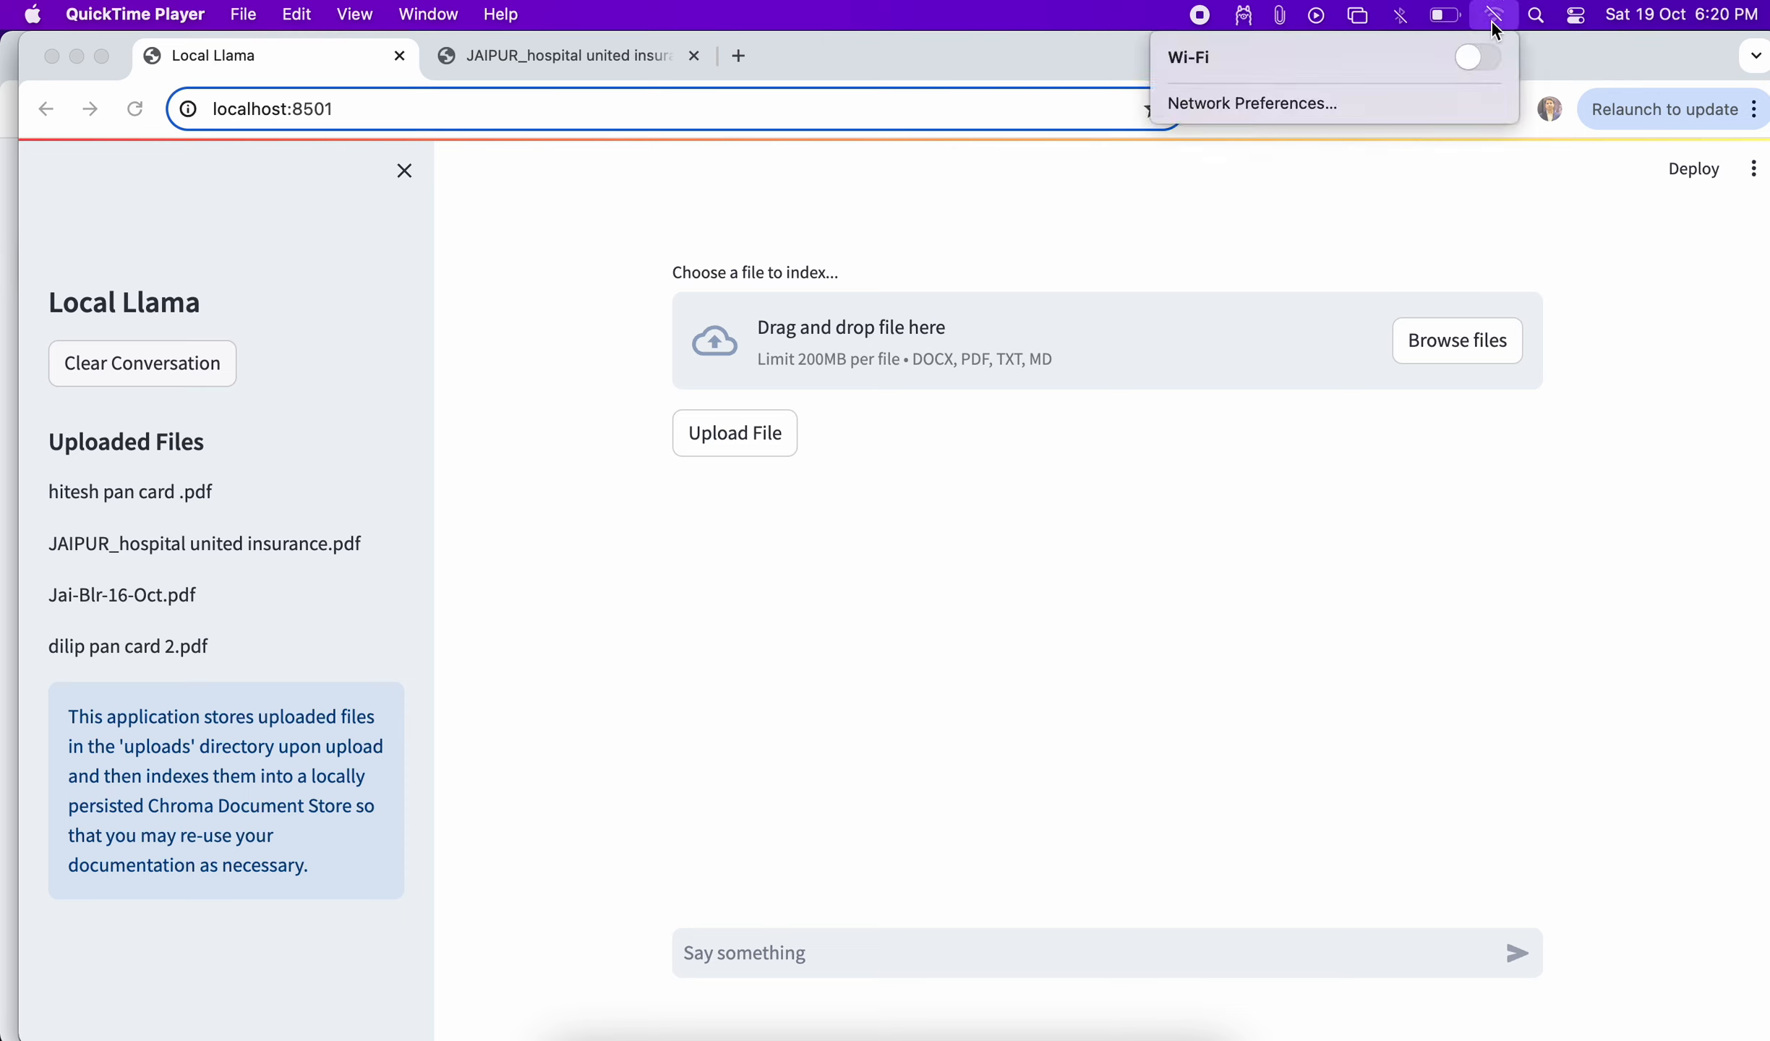
- Ask Local Llama 'can you find if saket hospital there in insurance doc'
{"action": "left_click", "coordinate": [965, 655]}
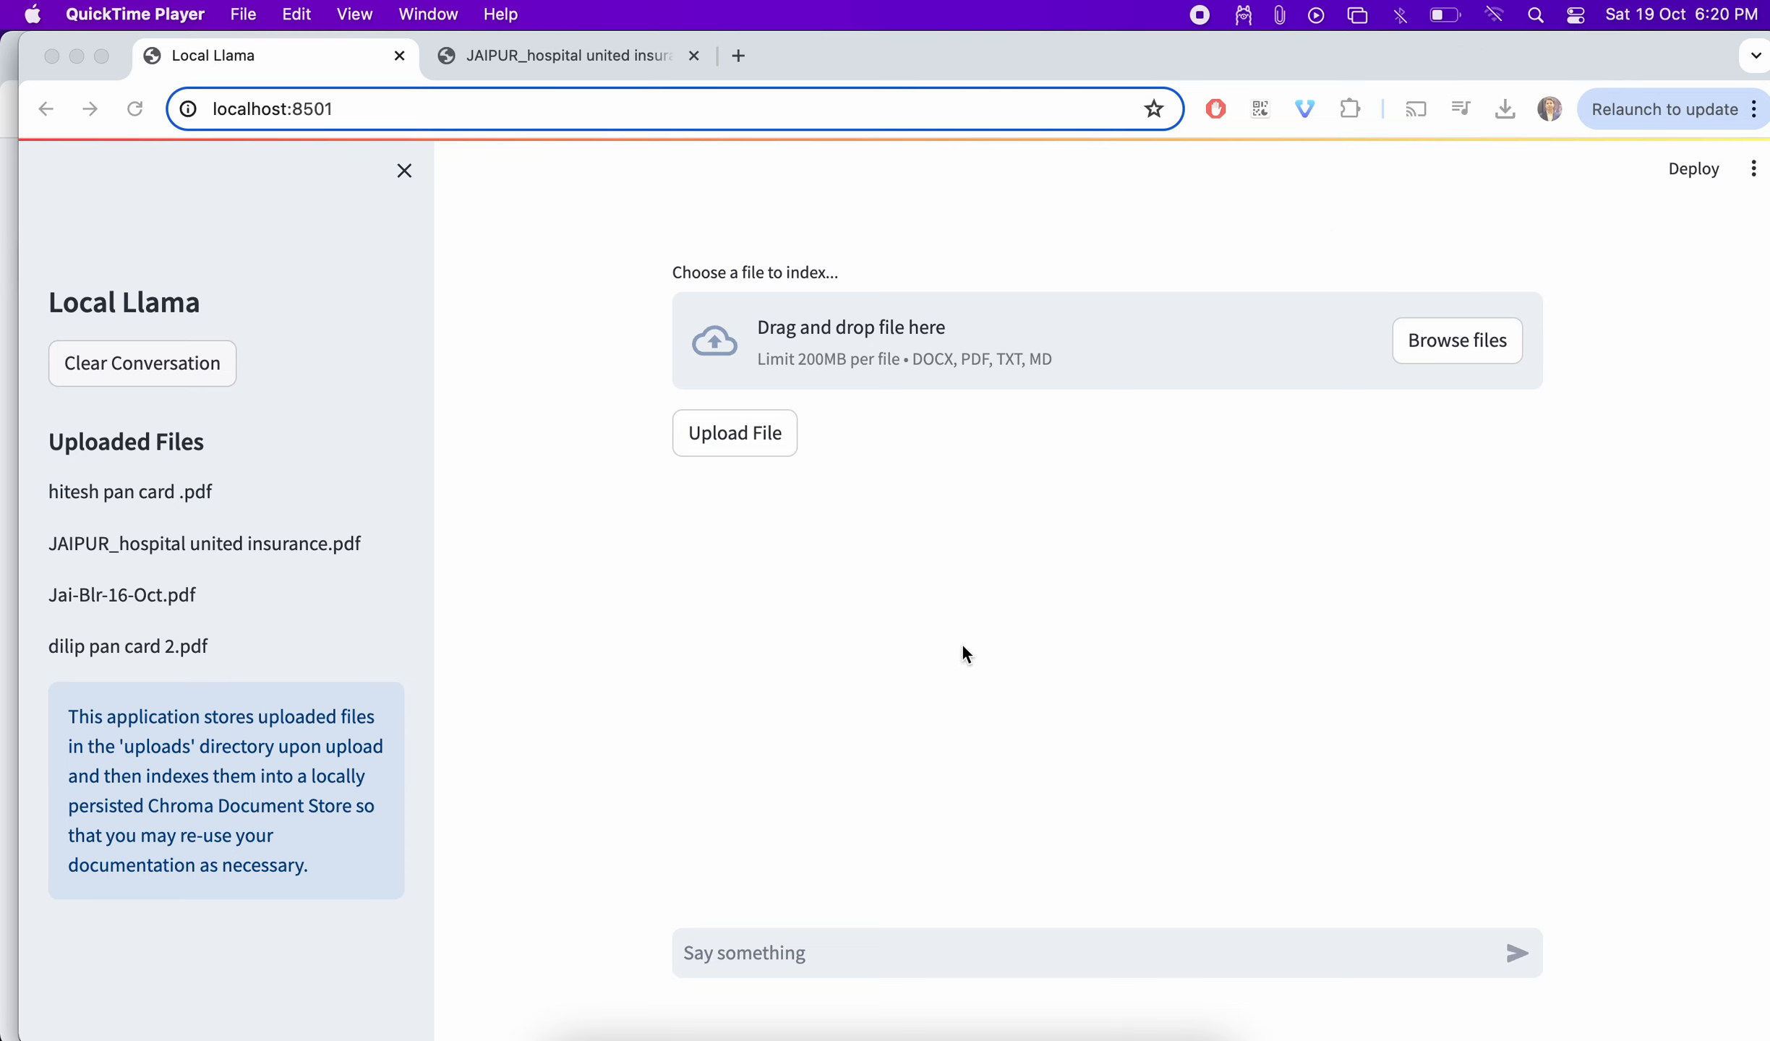
{"action": "left_click", "coordinate": [1016, 953]}
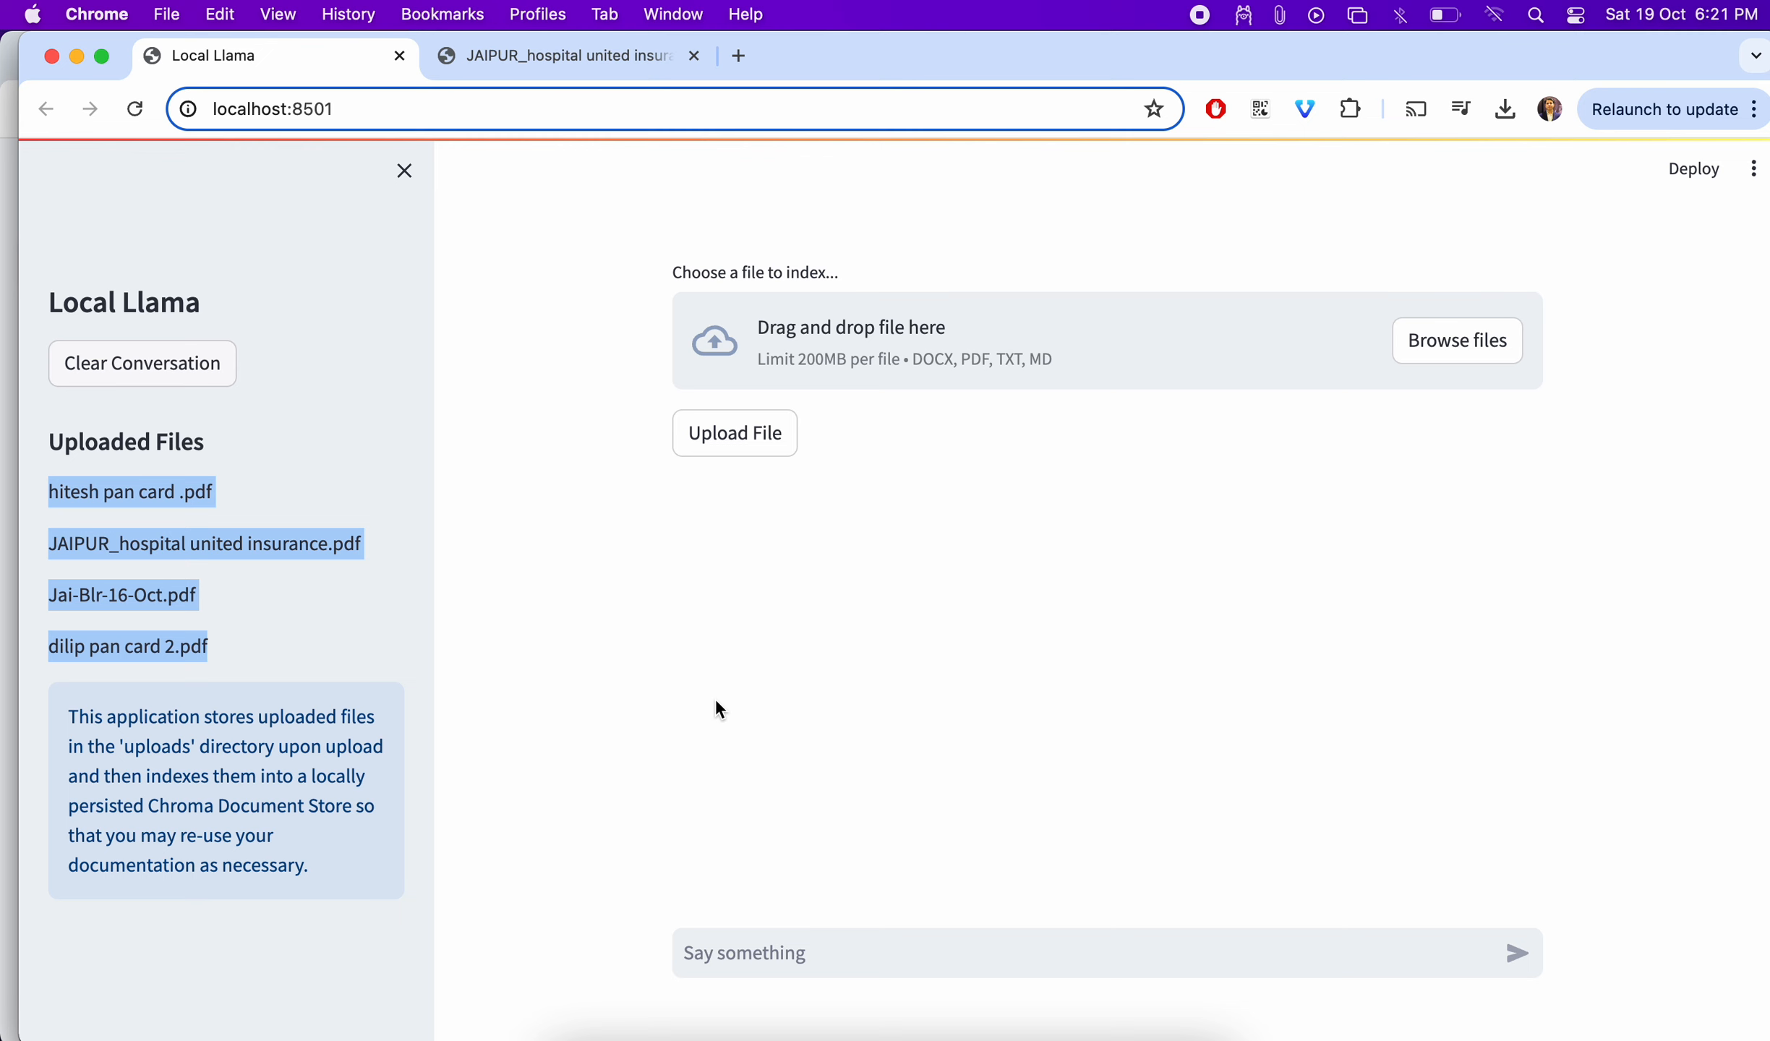
{"action": "type", "text": "can"}
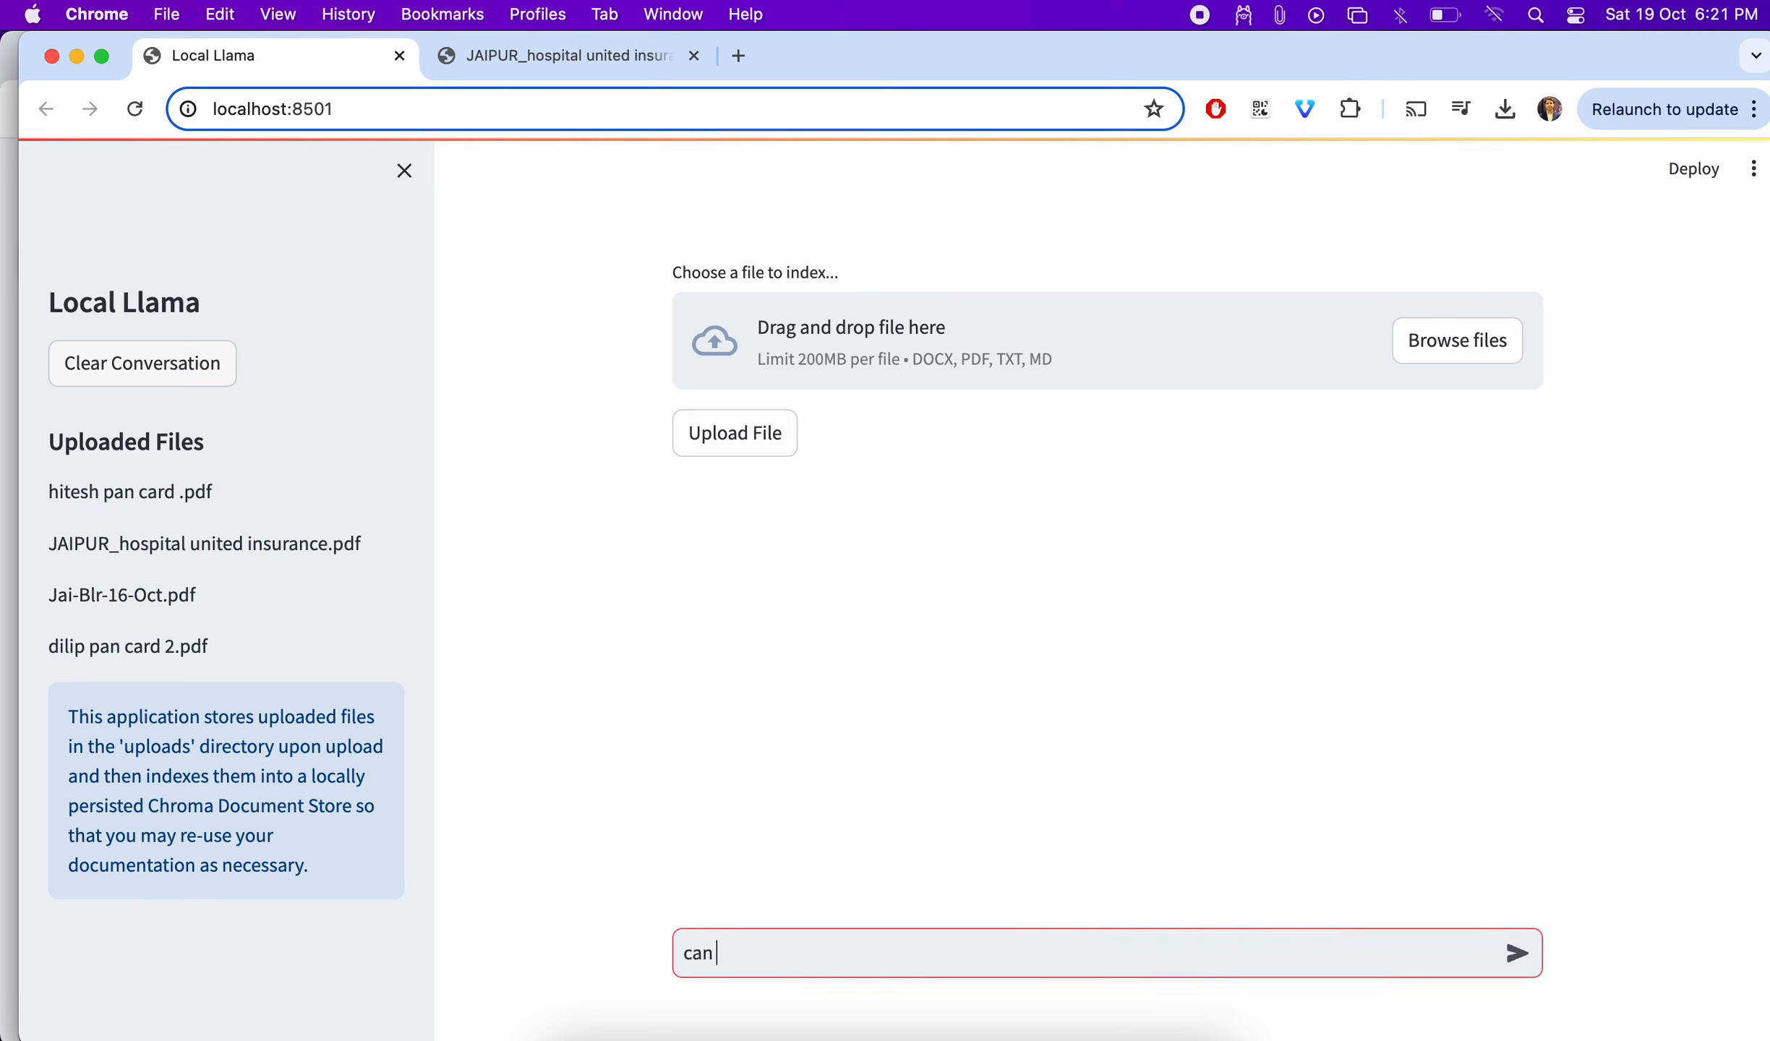
{"action": "type", "text": "you find if"}
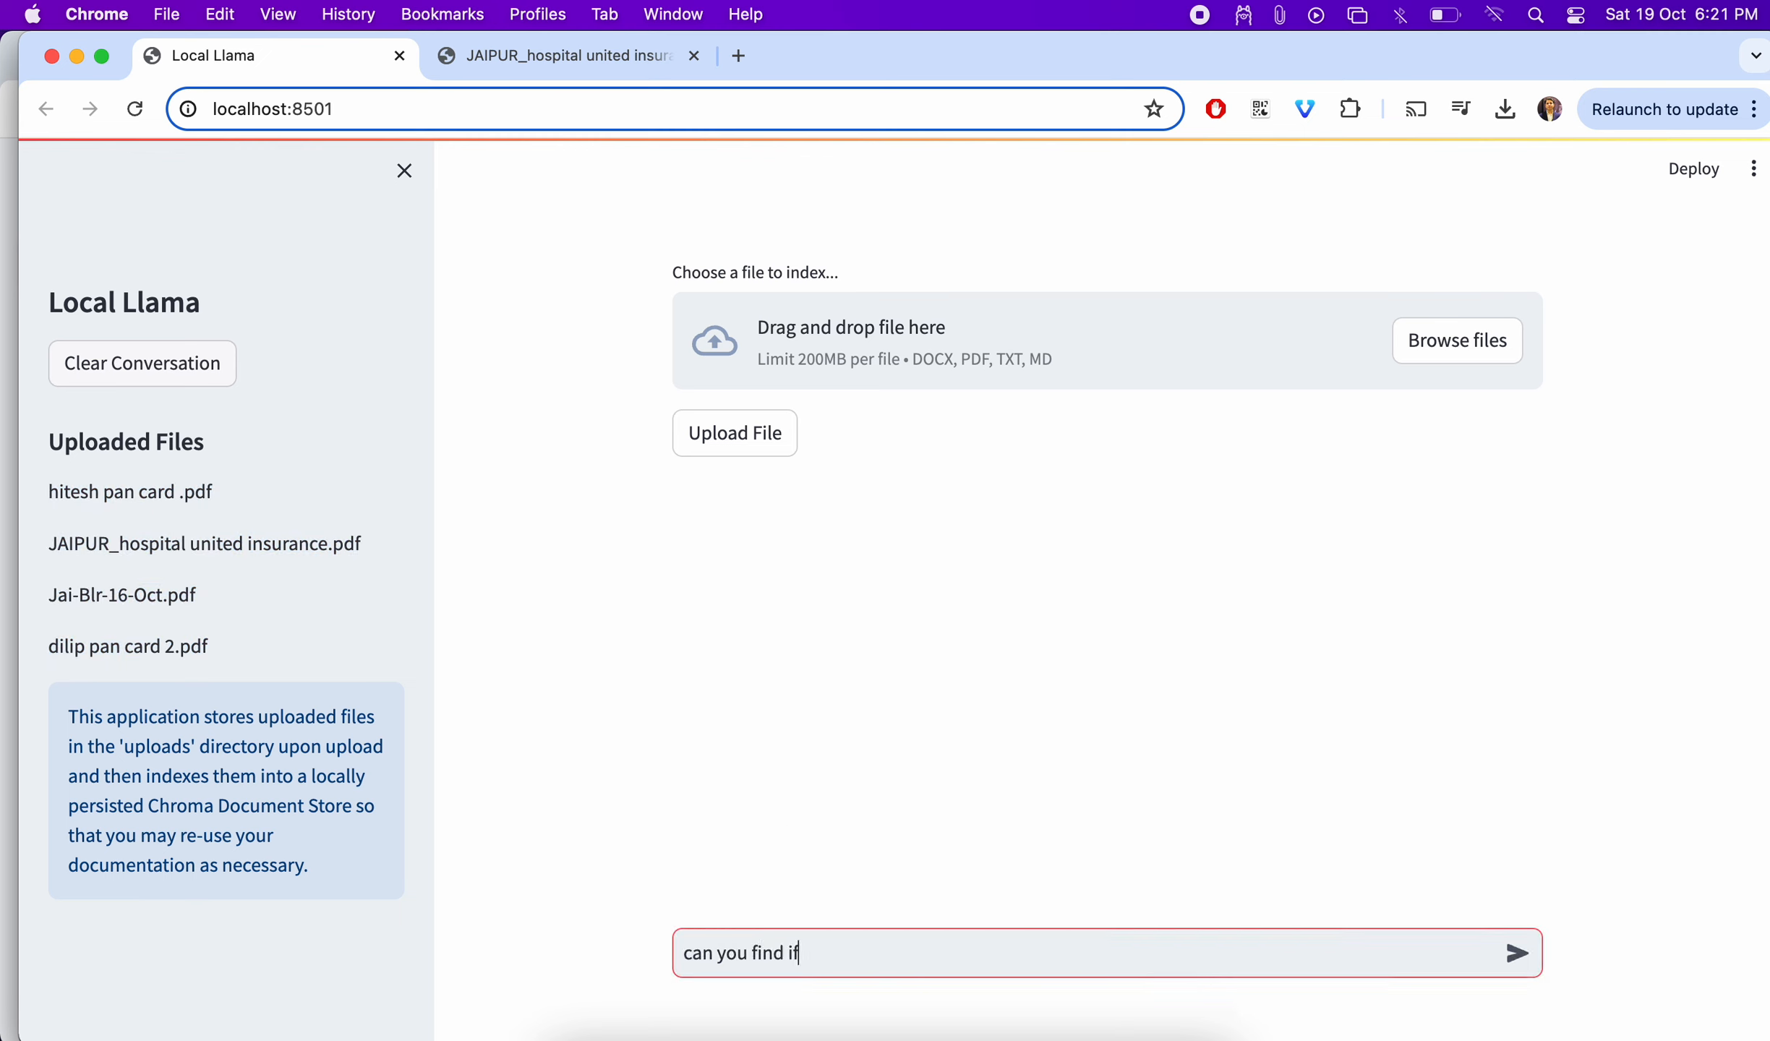
{"action": "type", "text": "saket hos"}
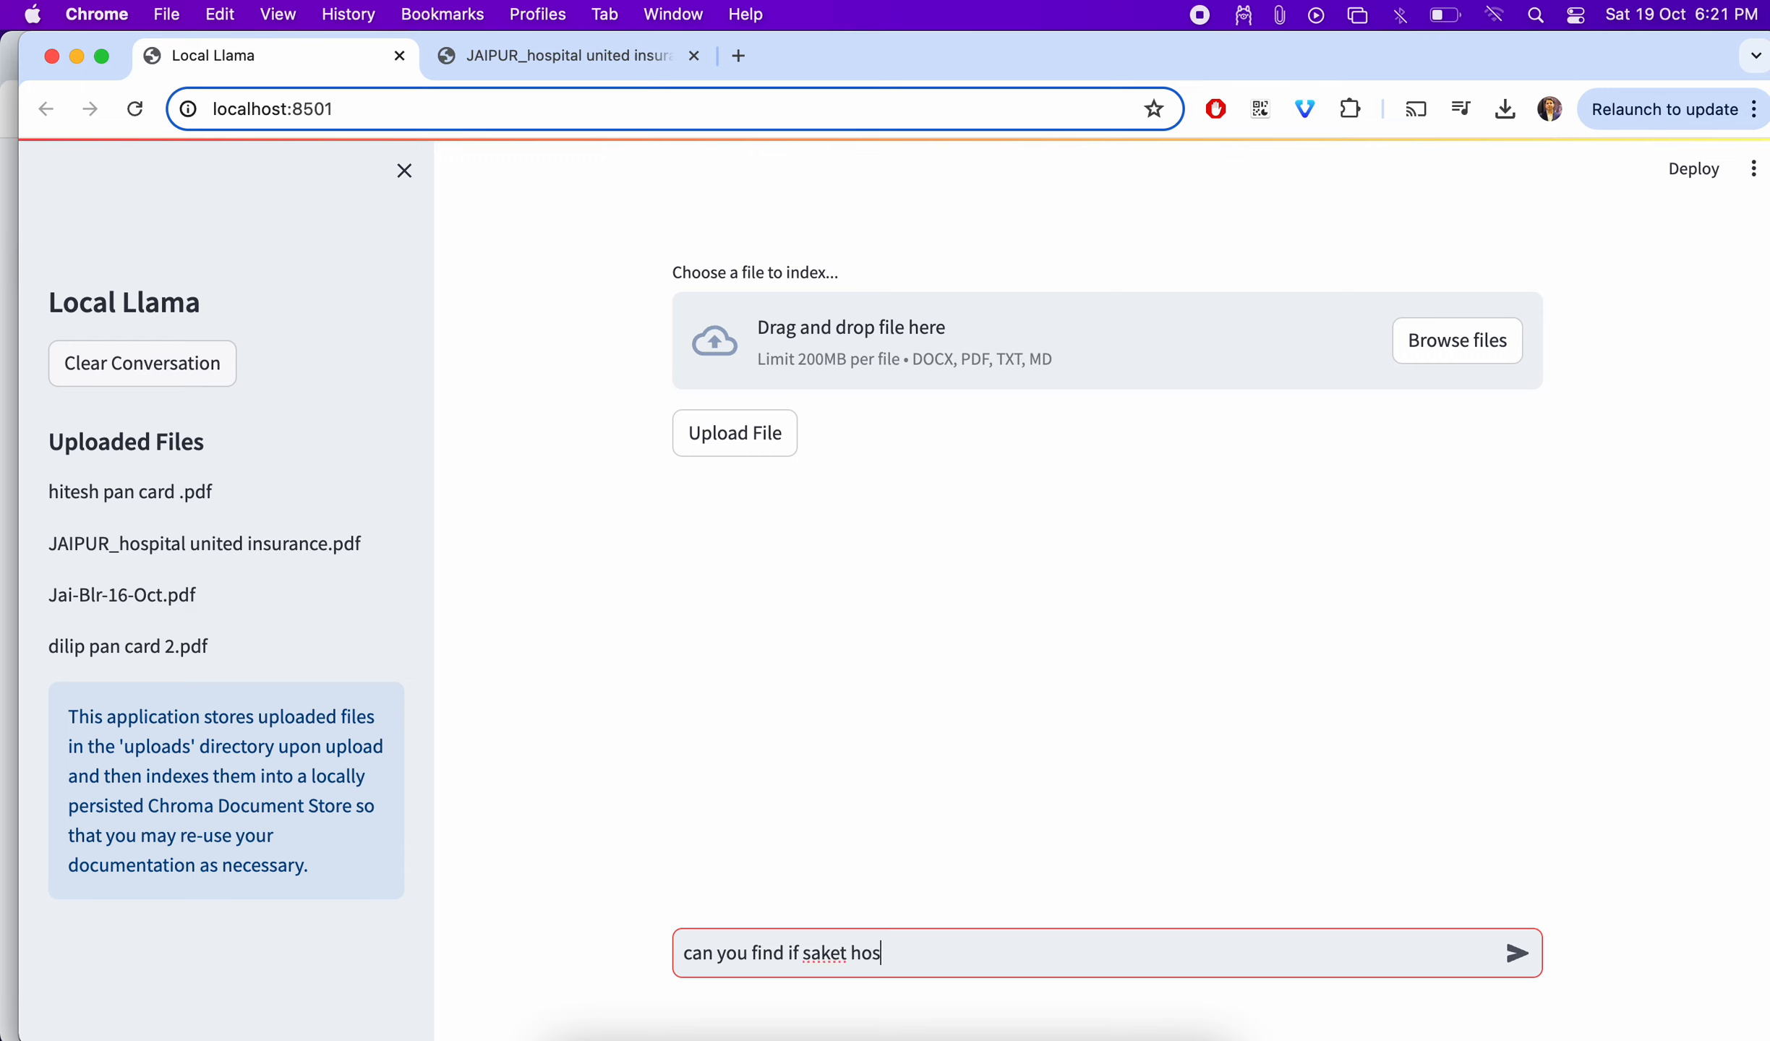
{"action": "type", "text": "pital ther"}
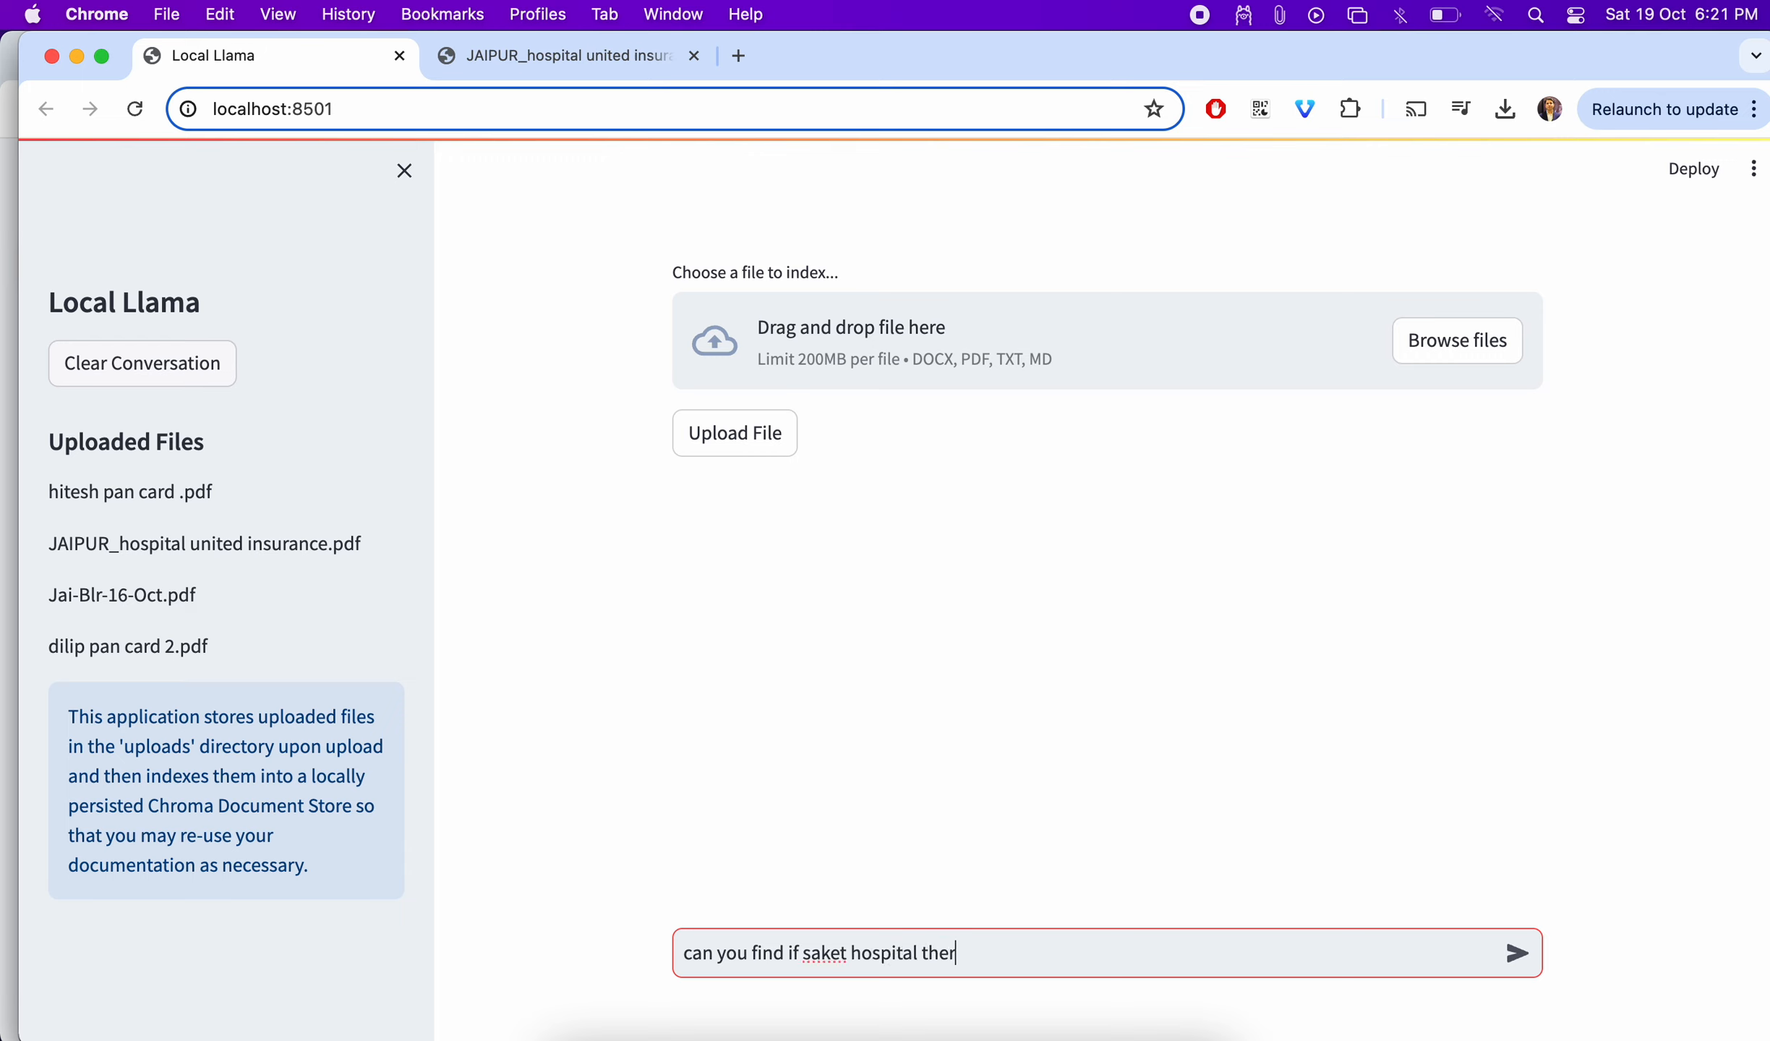
{"action": "type", "text": "e in ins"}
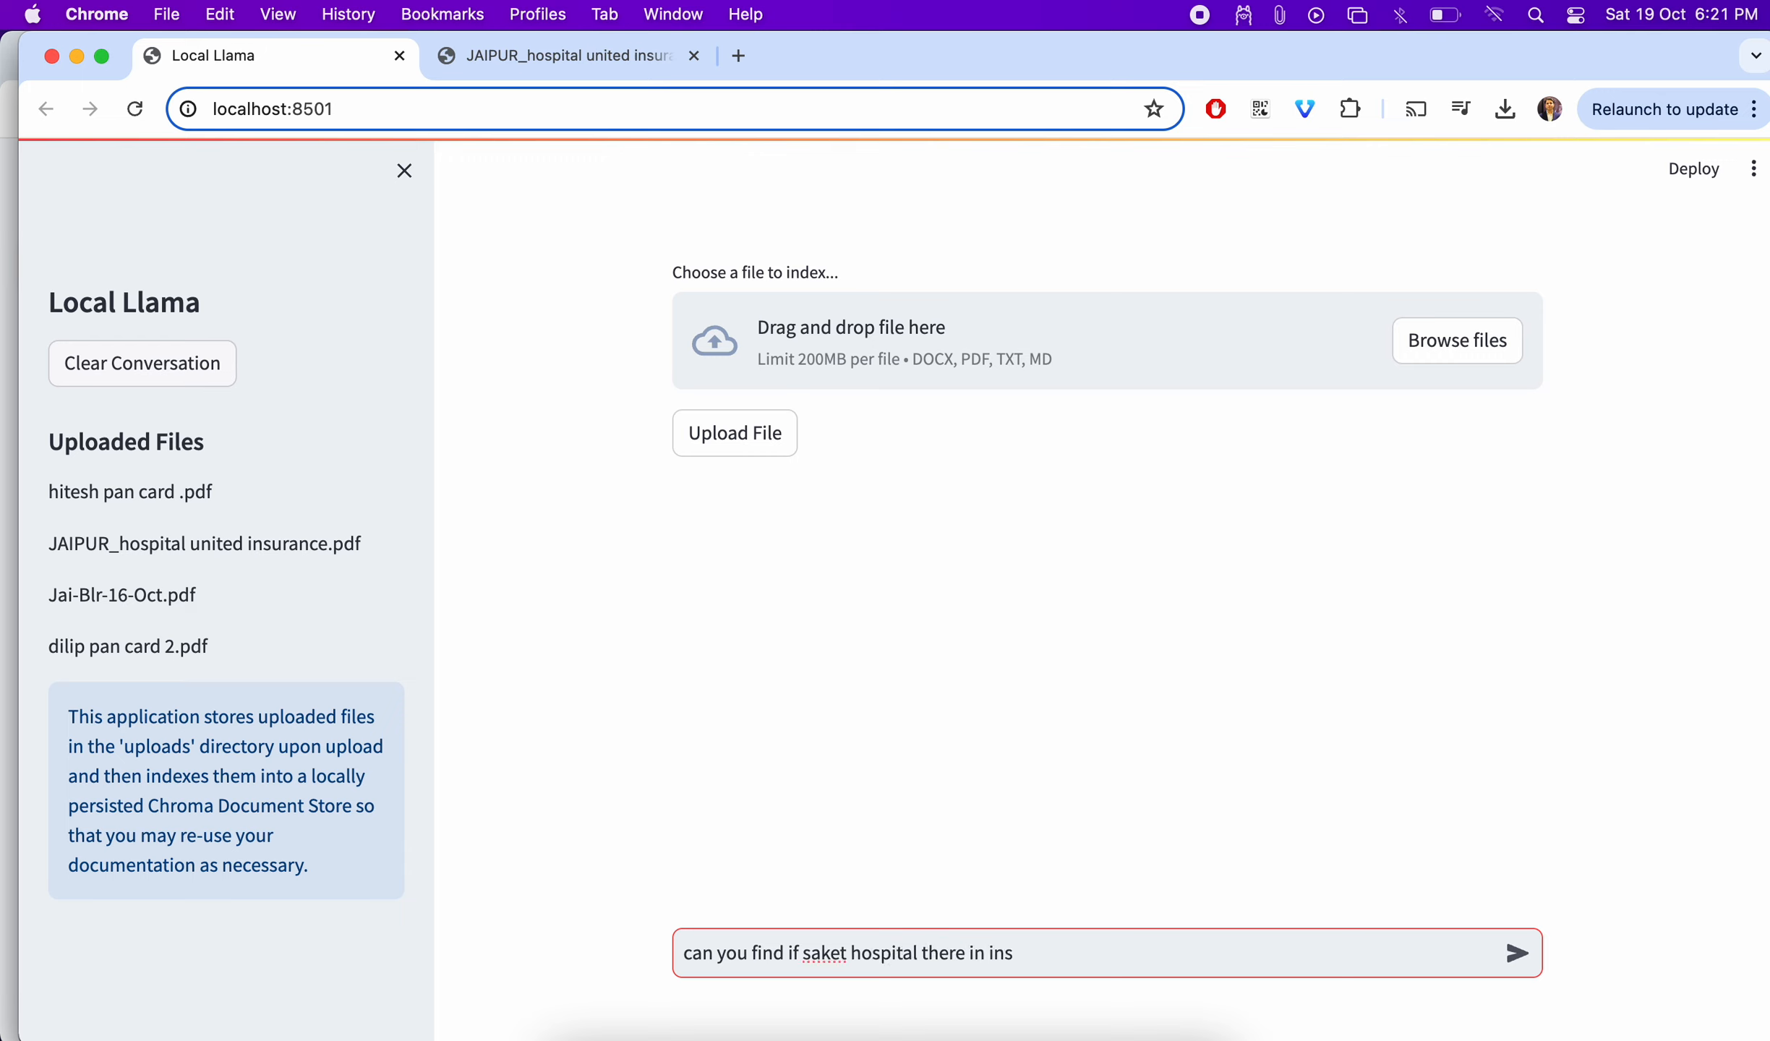
{"action": "type", "text": "urance doc"}
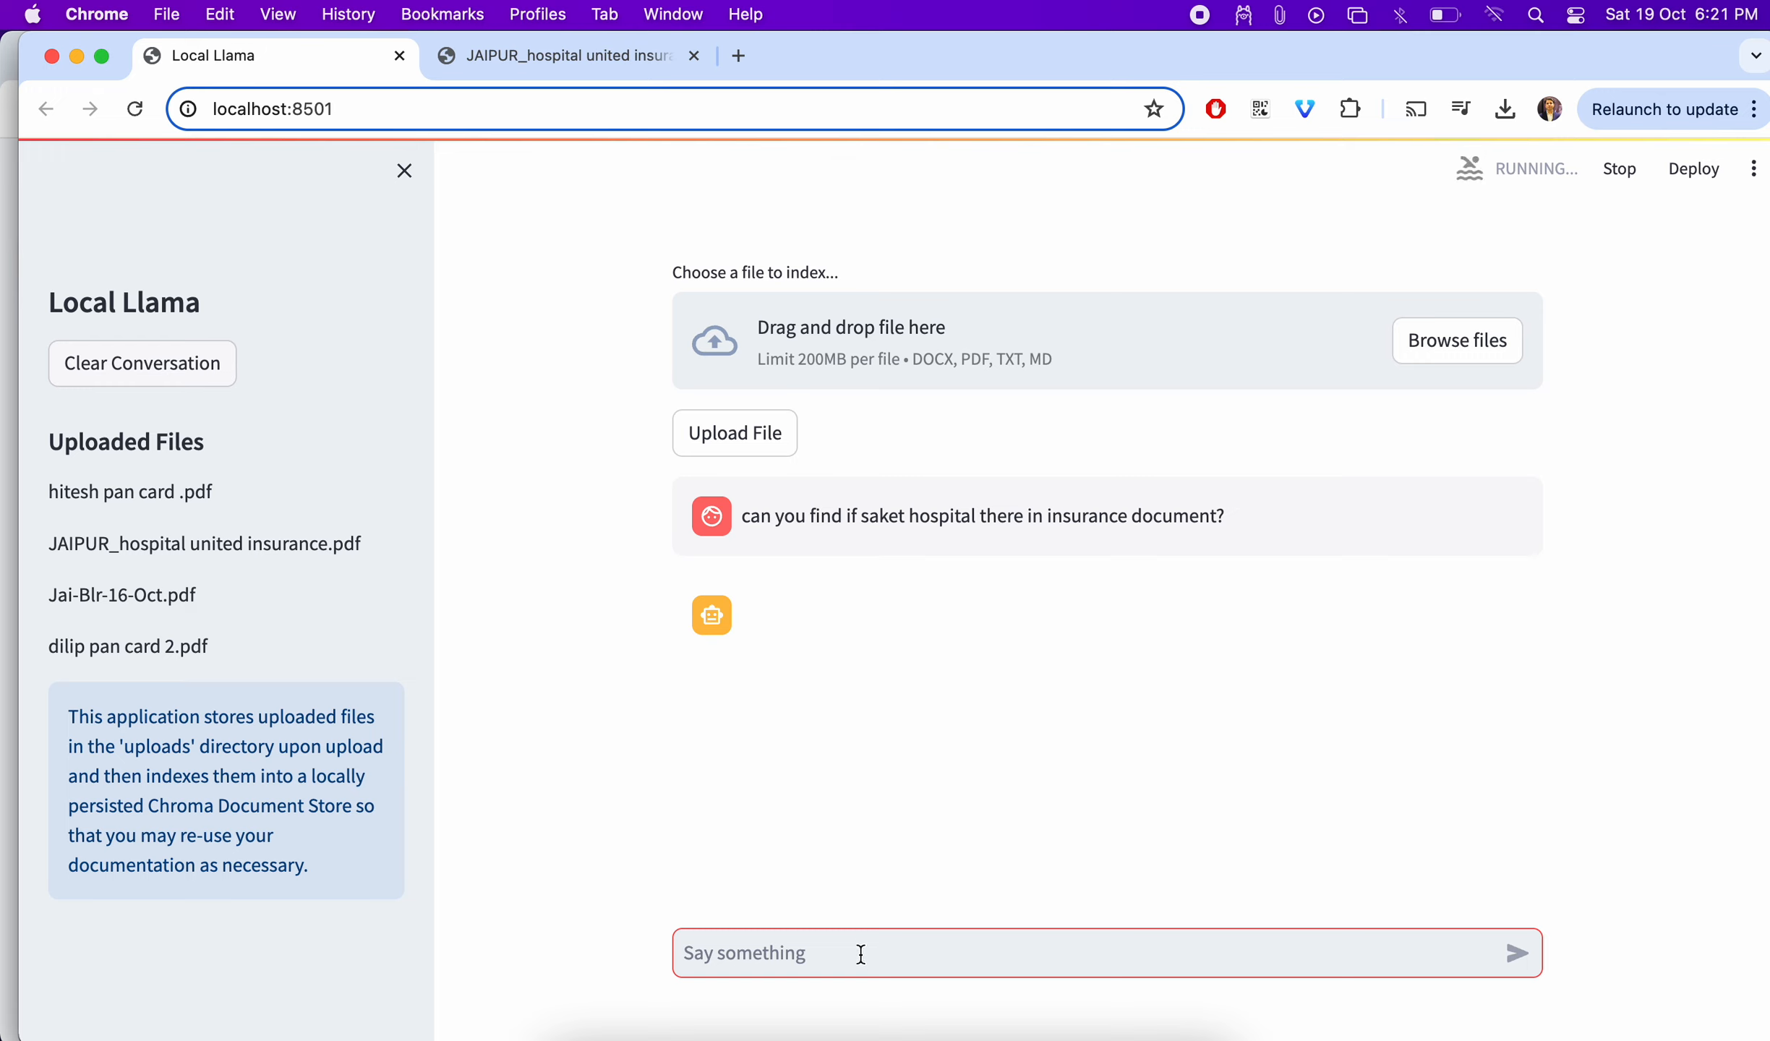
- Type the follow-up 'can you list all the hospitals in mansarovar?' while the reply generates
{"action": "type", "text": "can you"}
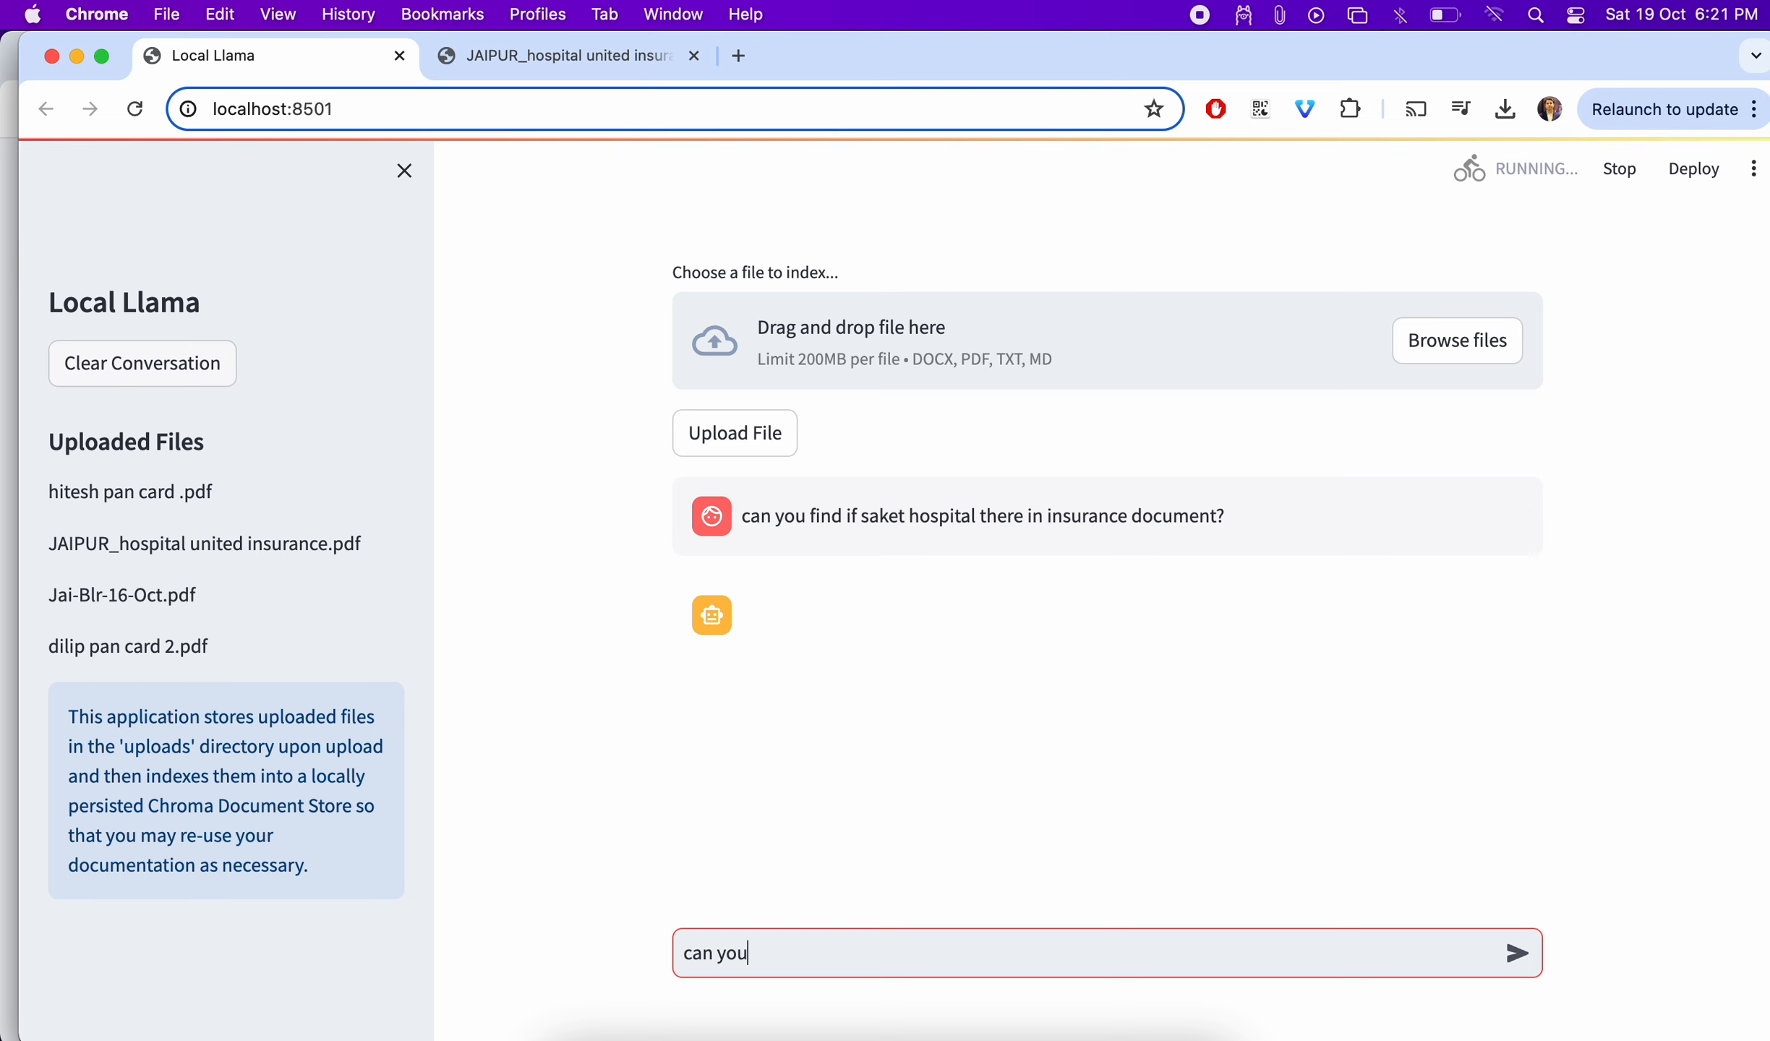
{"action": "type", "text": "list all t"}
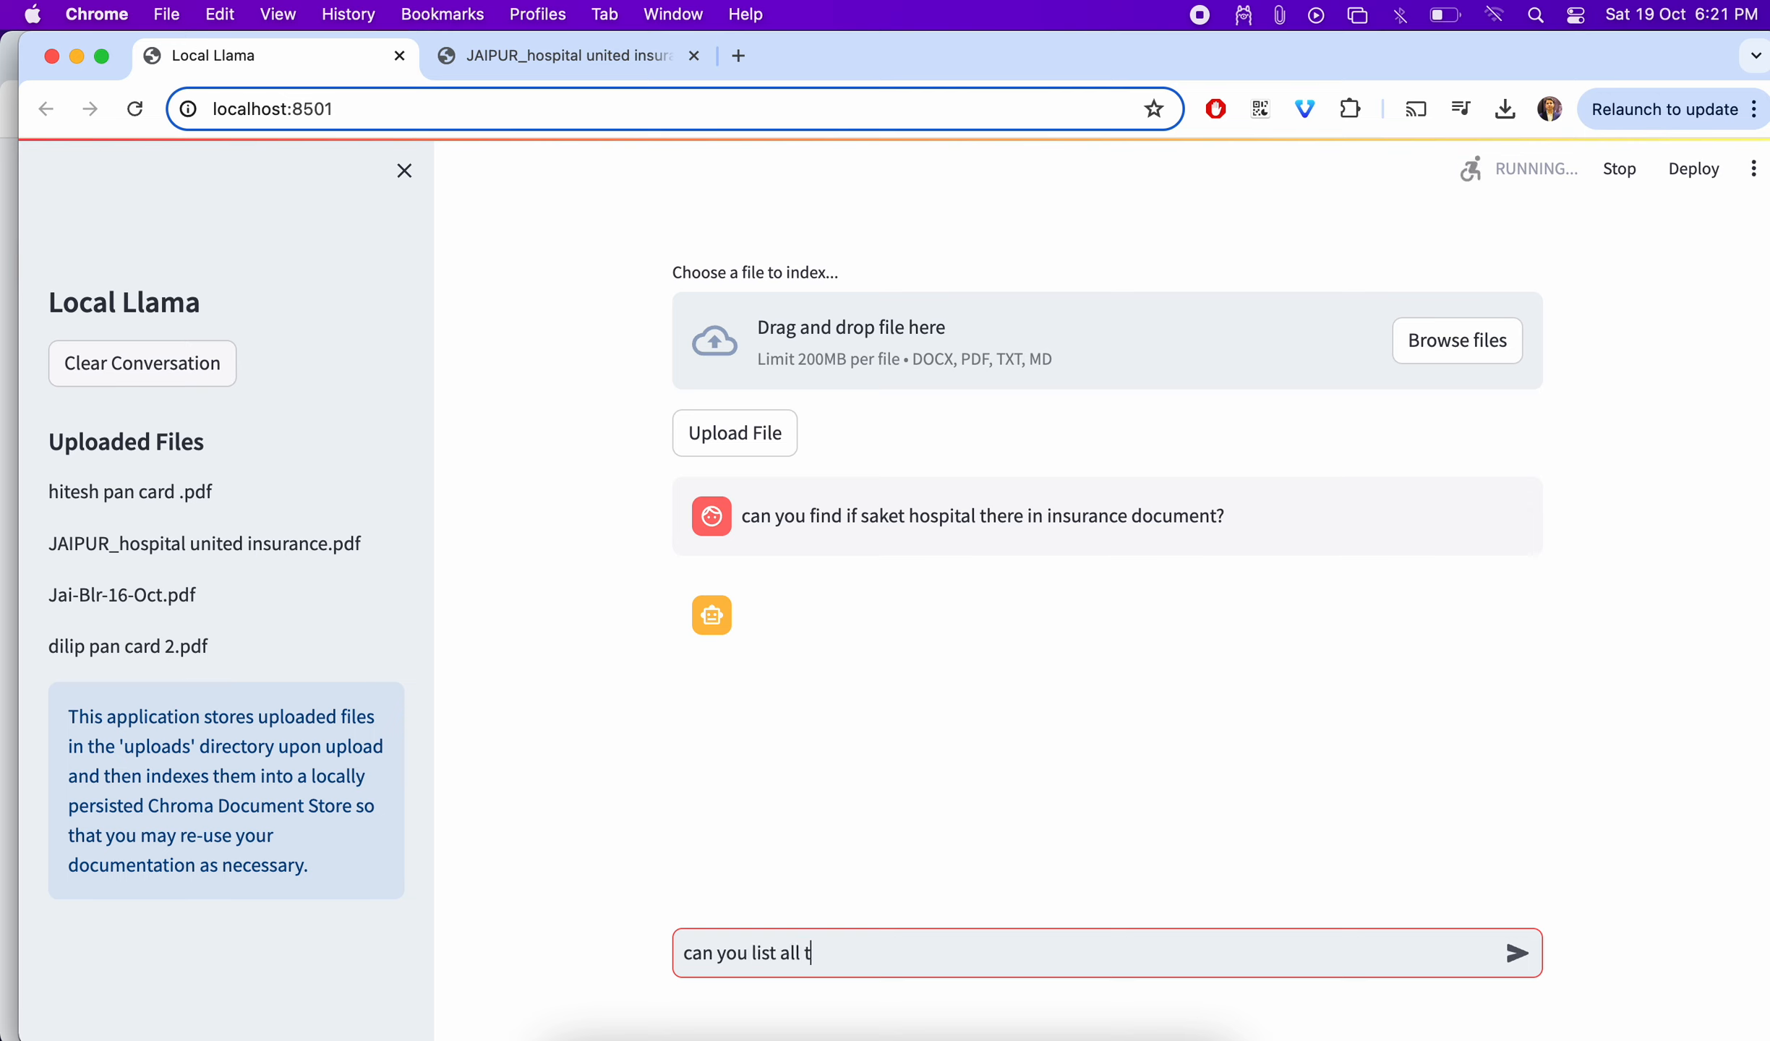
{"action": "type", "text": "he hos"}
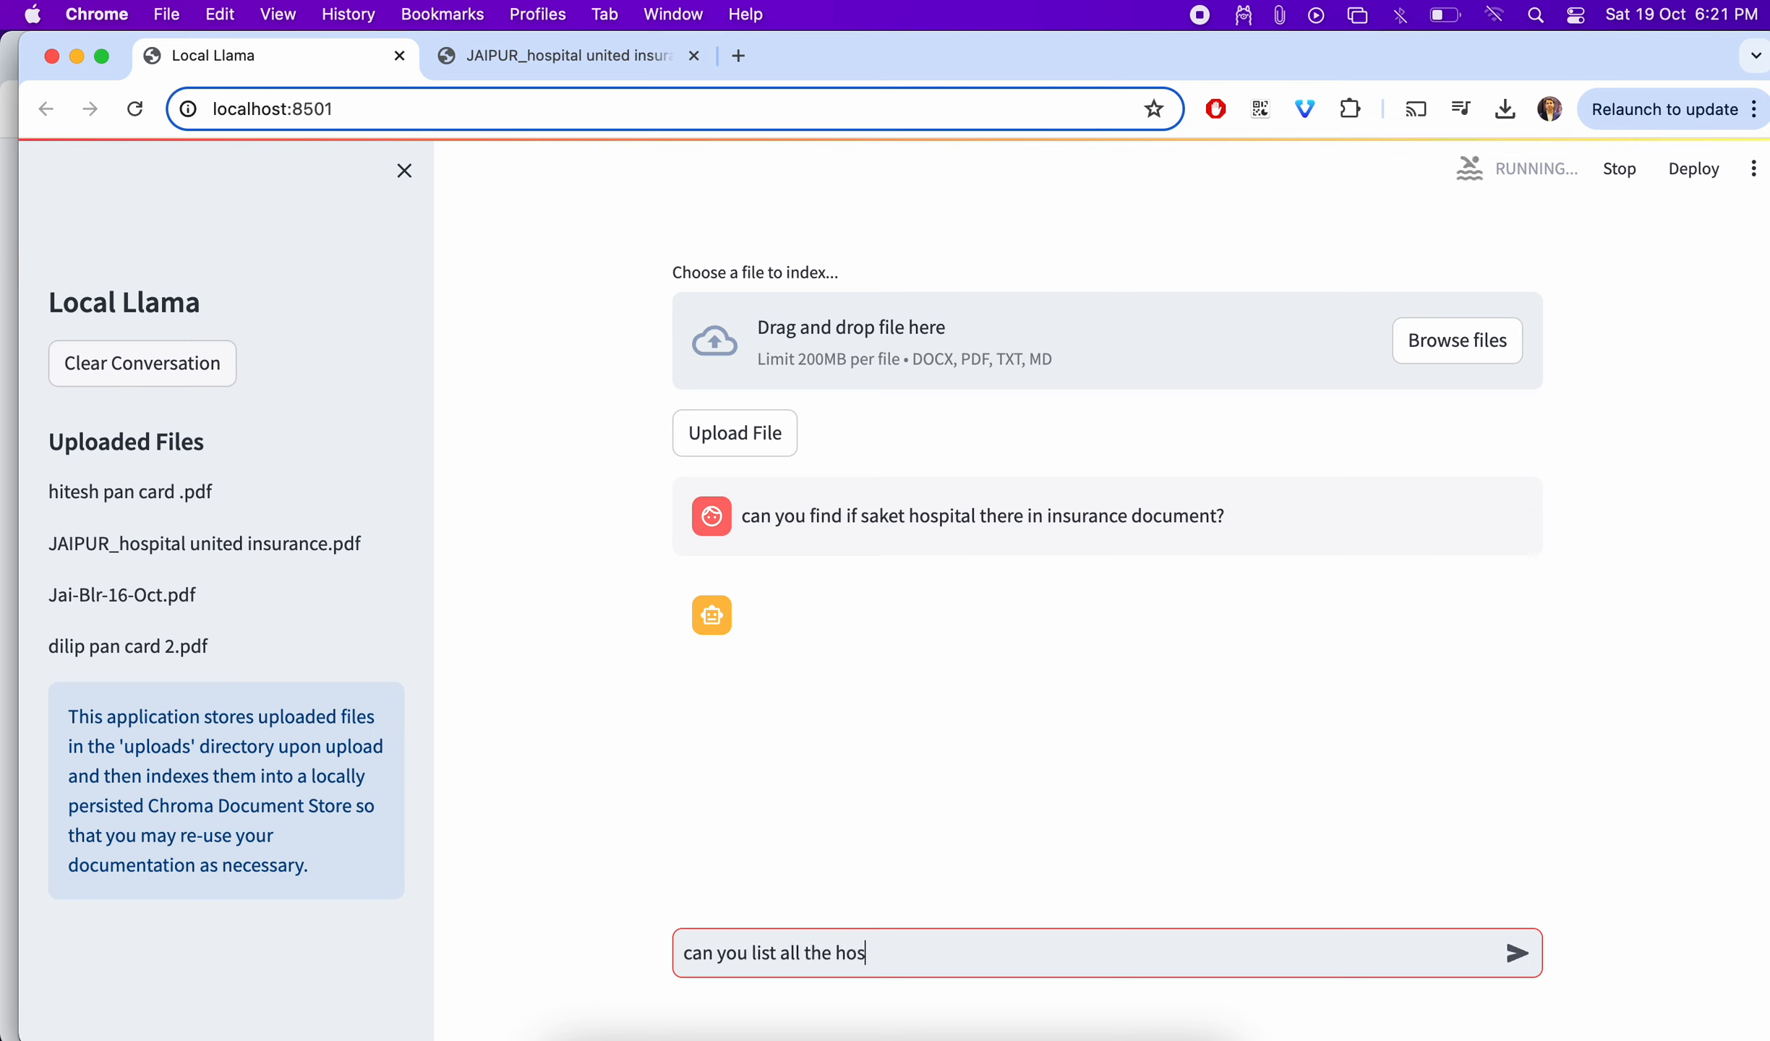
{"action": "type", "text": "pitals in"}
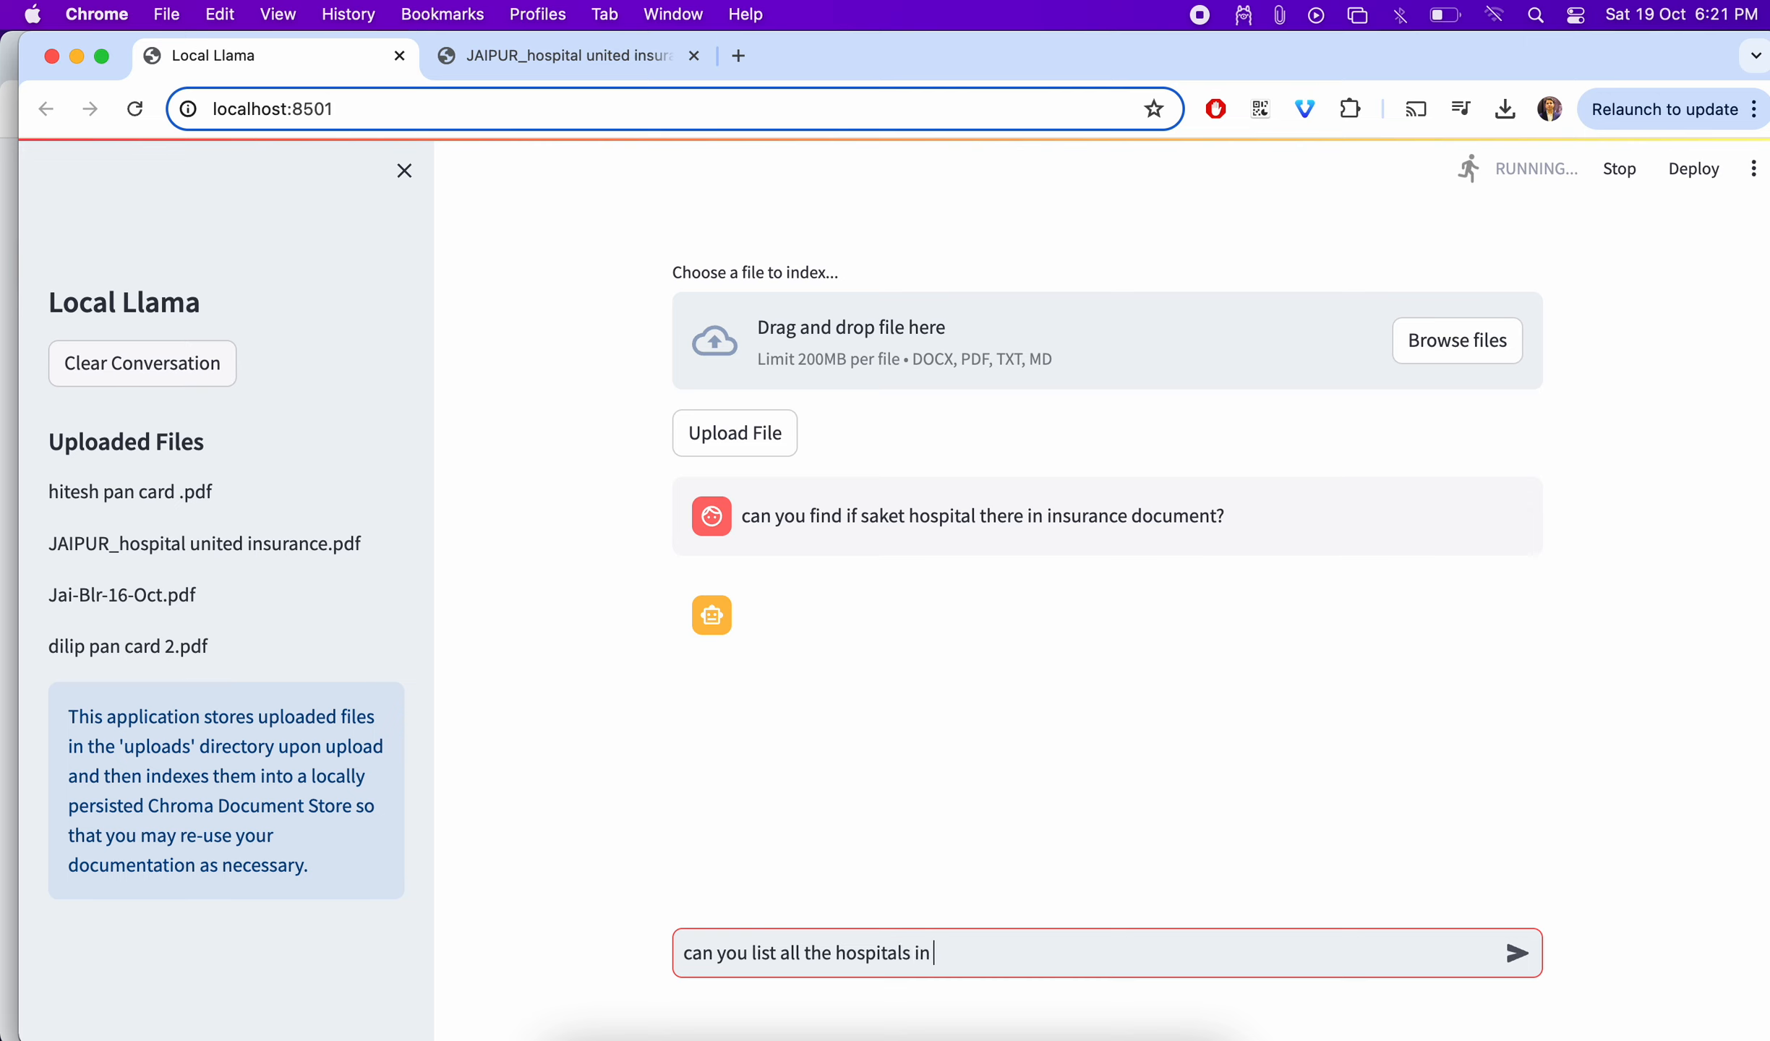
{"action": "type", "text": "mansarova"}
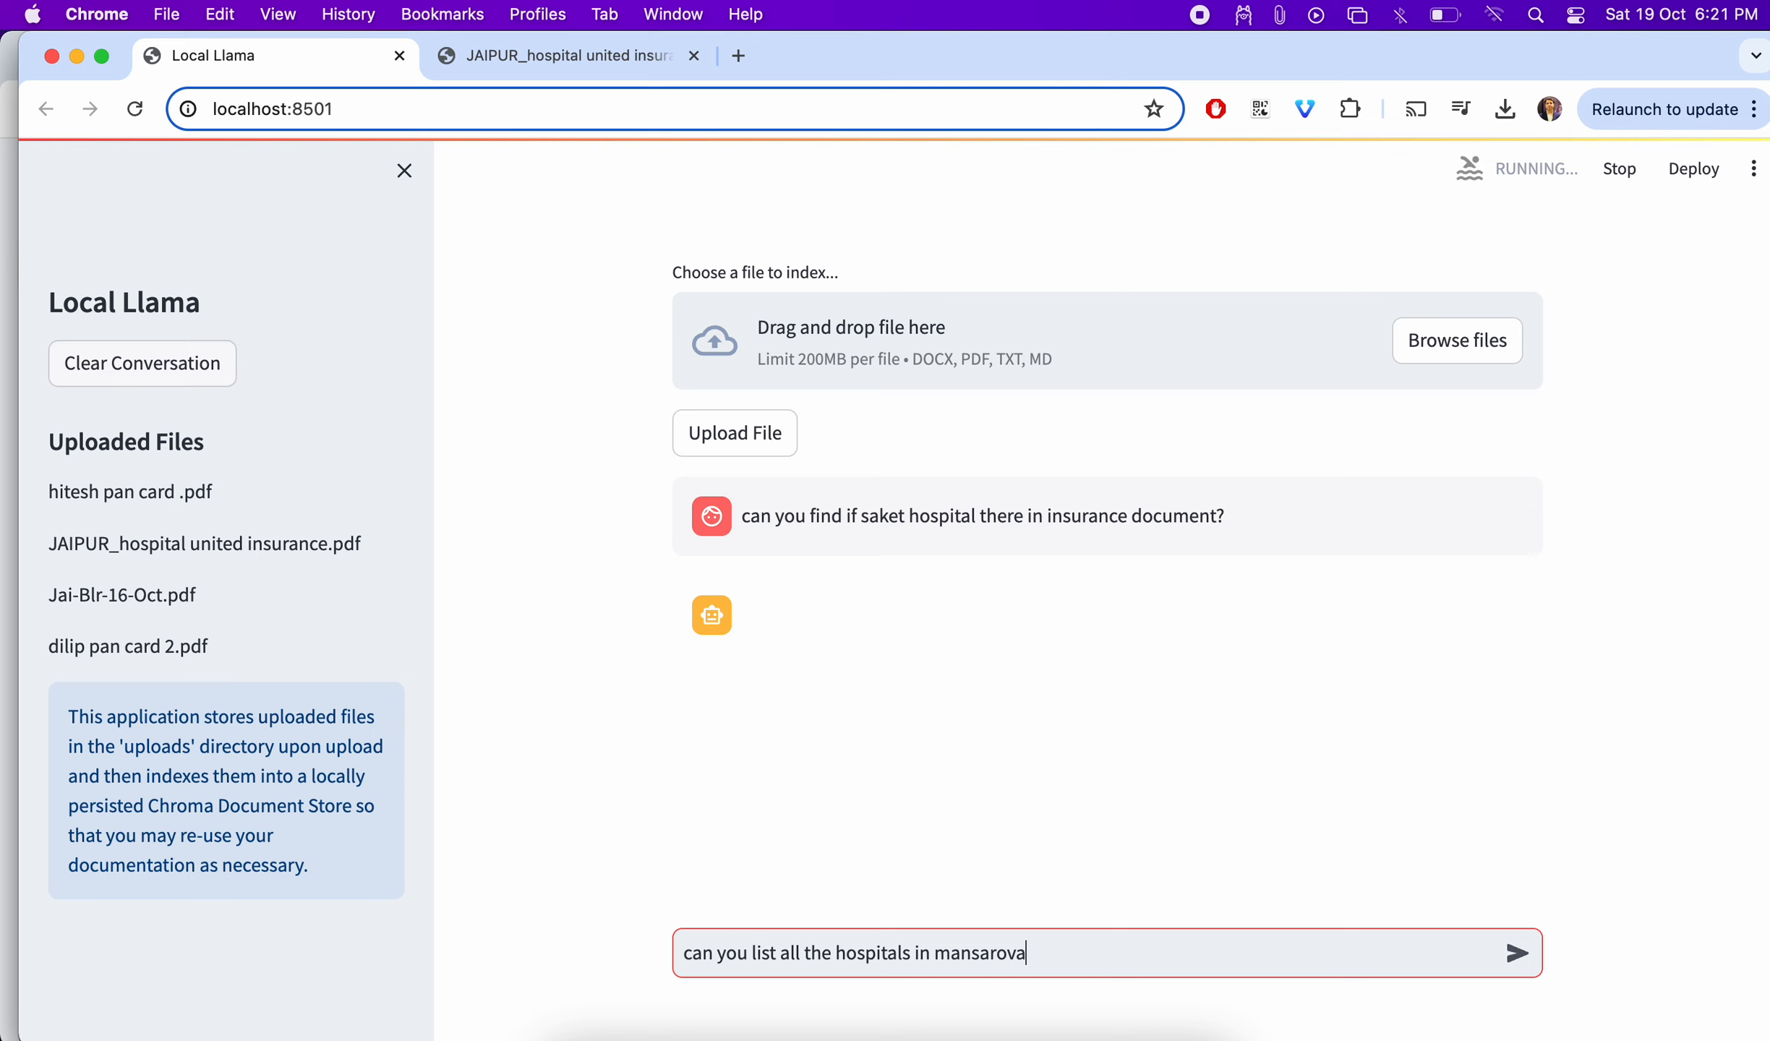
{"action": "type", "text": "r?"}
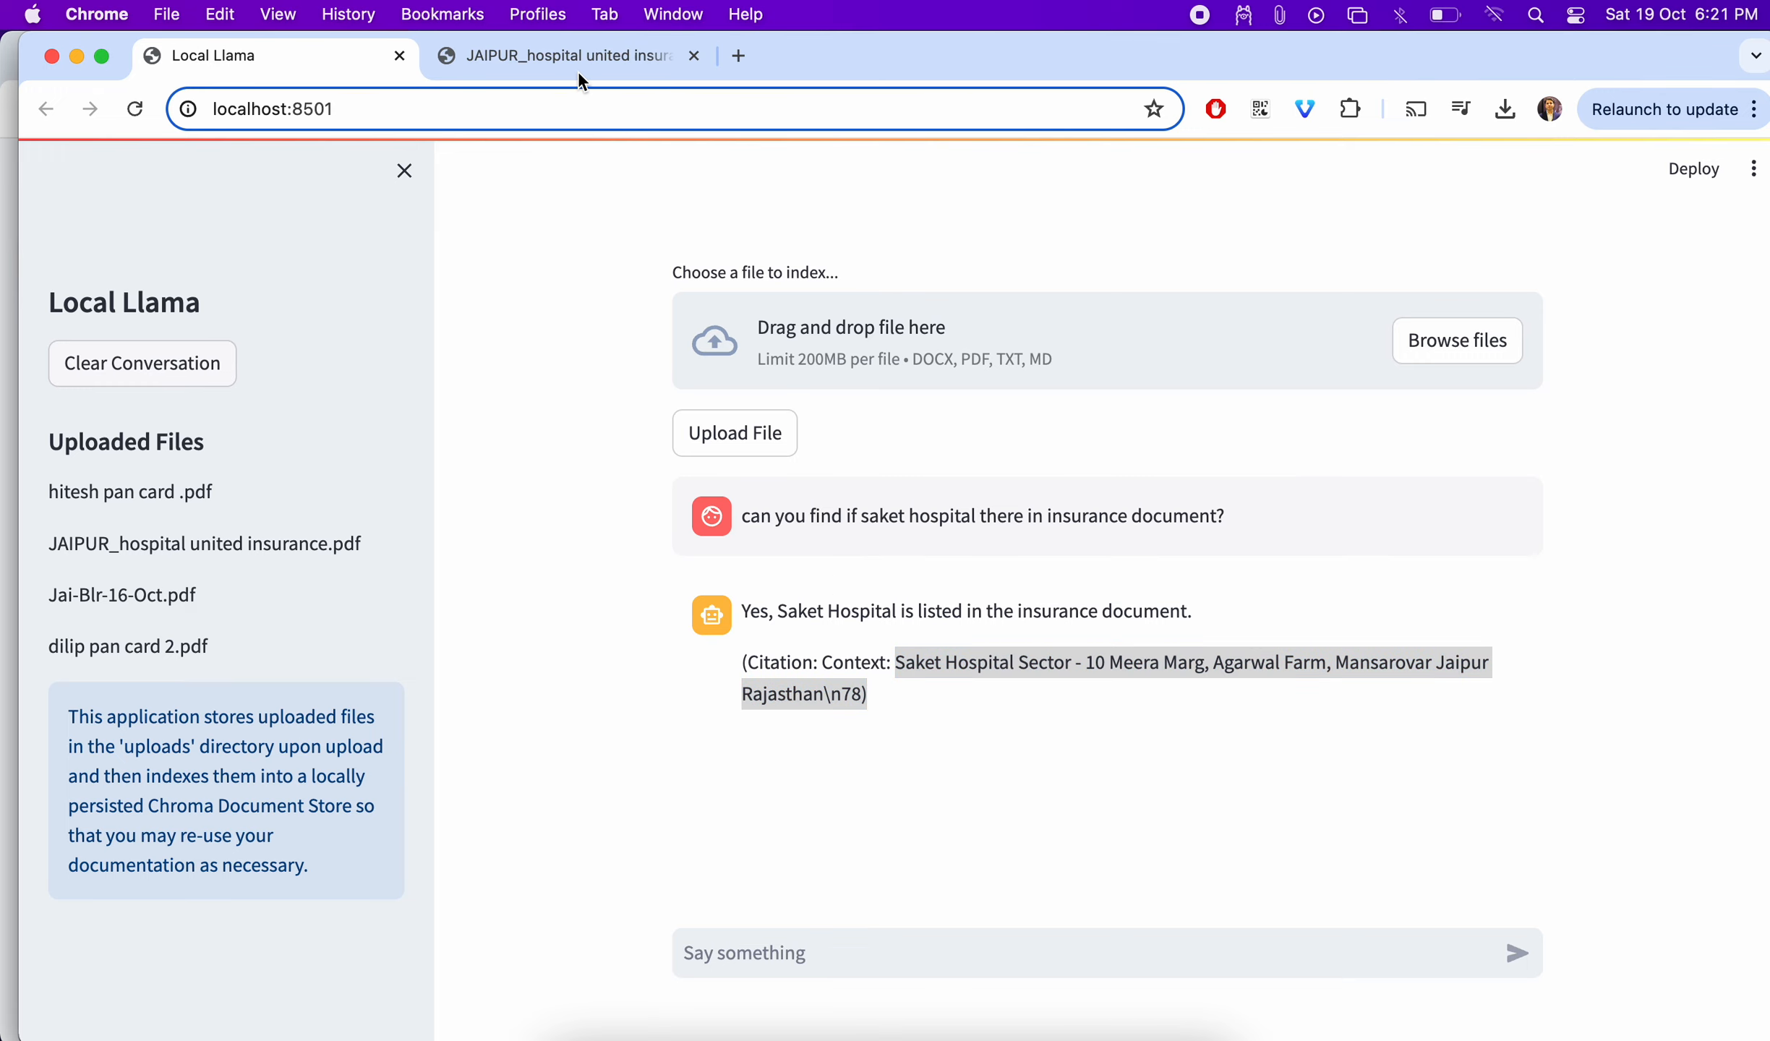
- Submit the Mansarovar question after the cited Saket Hospital answer arrives
{"action": "left_click", "coordinate": [561, 56]}
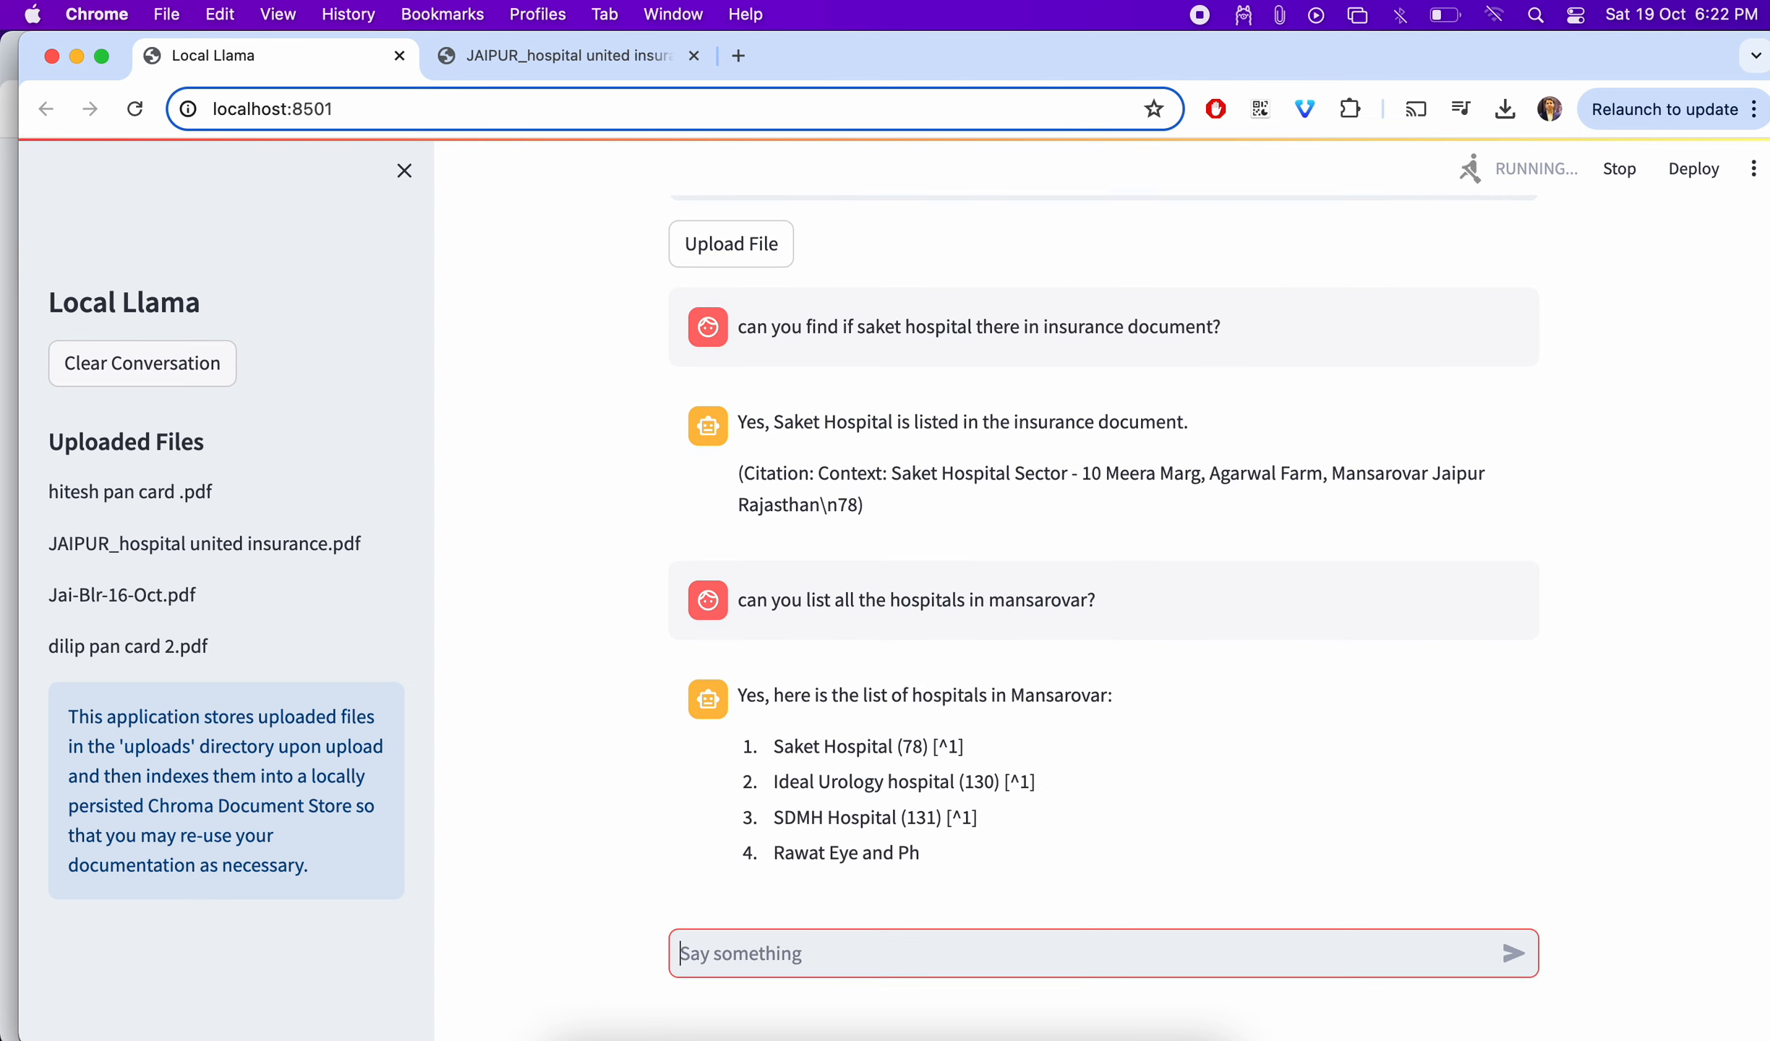
- Scroll through the four-hospital Mansarovar list and its cited footnotes
{"action": "scroll", "scroll_direction": "down", "scroll_amount": 3}
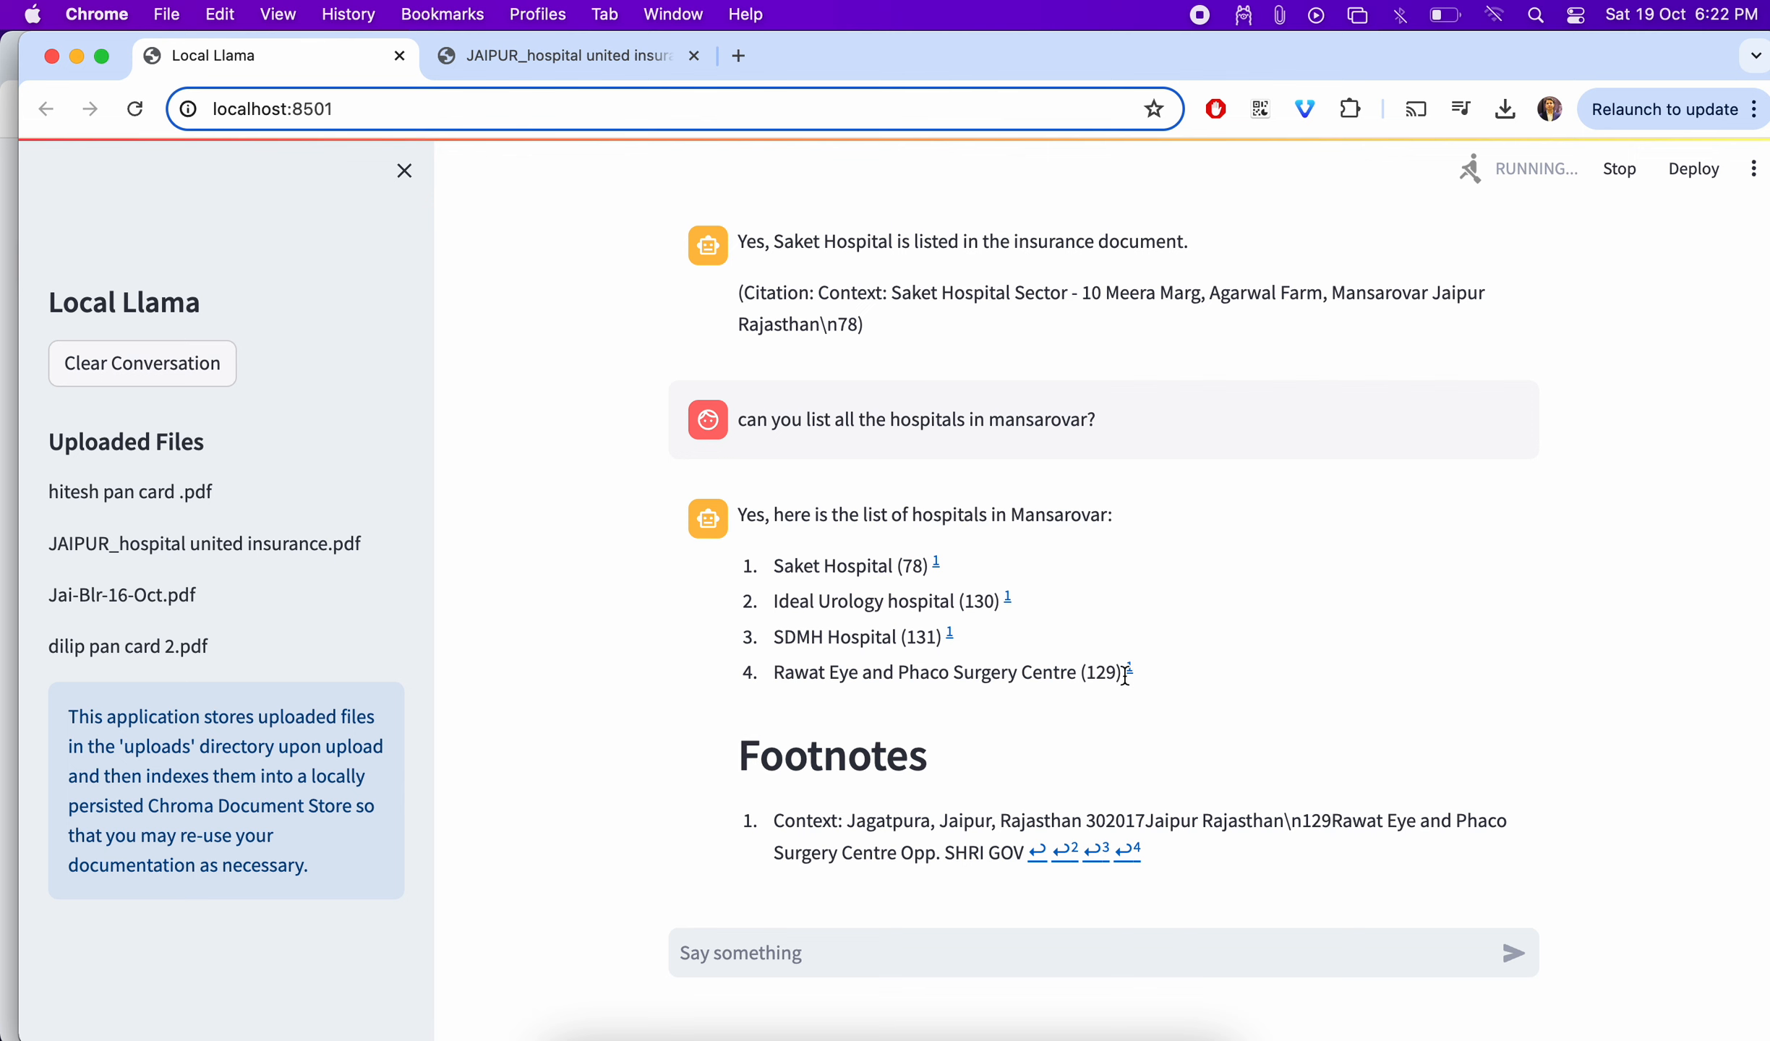
{"action": "scroll", "scroll_direction": "up", "scroll_amount": 3}
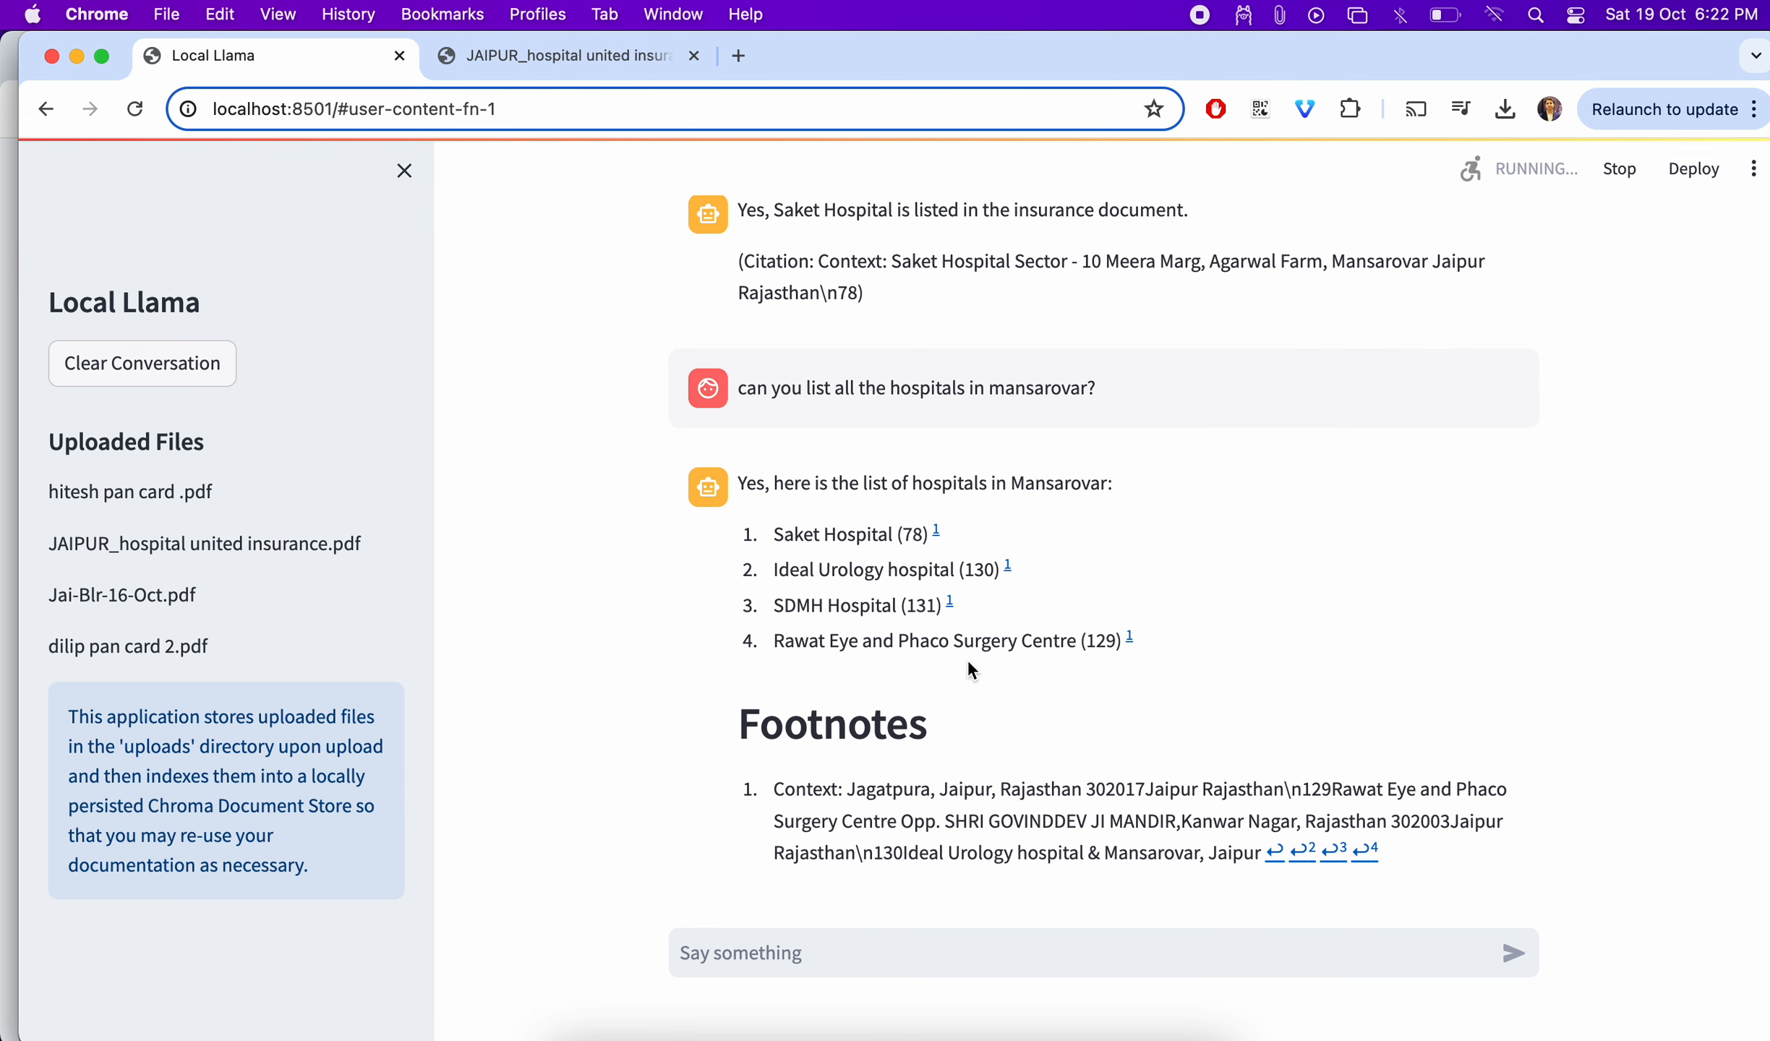
{"action": "scroll", "scroll_direction": "down", "scroll_amount": 3}
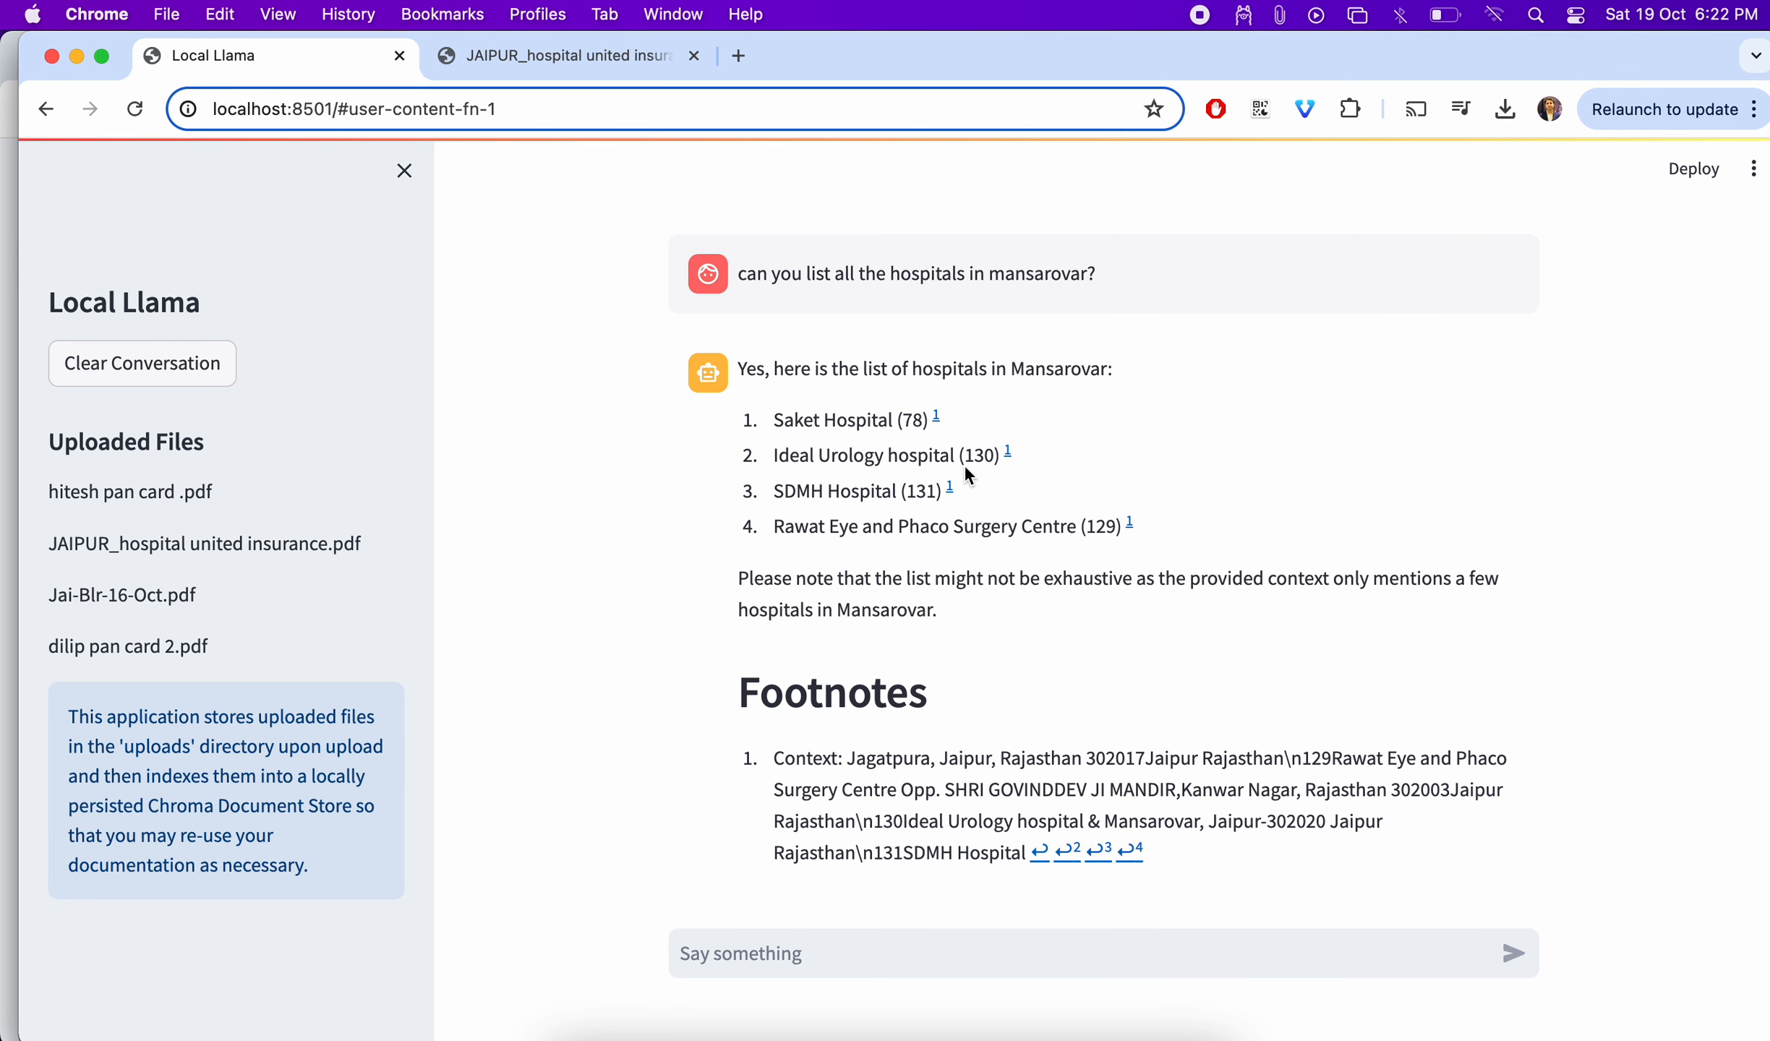
{"action": "scroll", "scroll_direction": "up", "scroll_amount": 3}
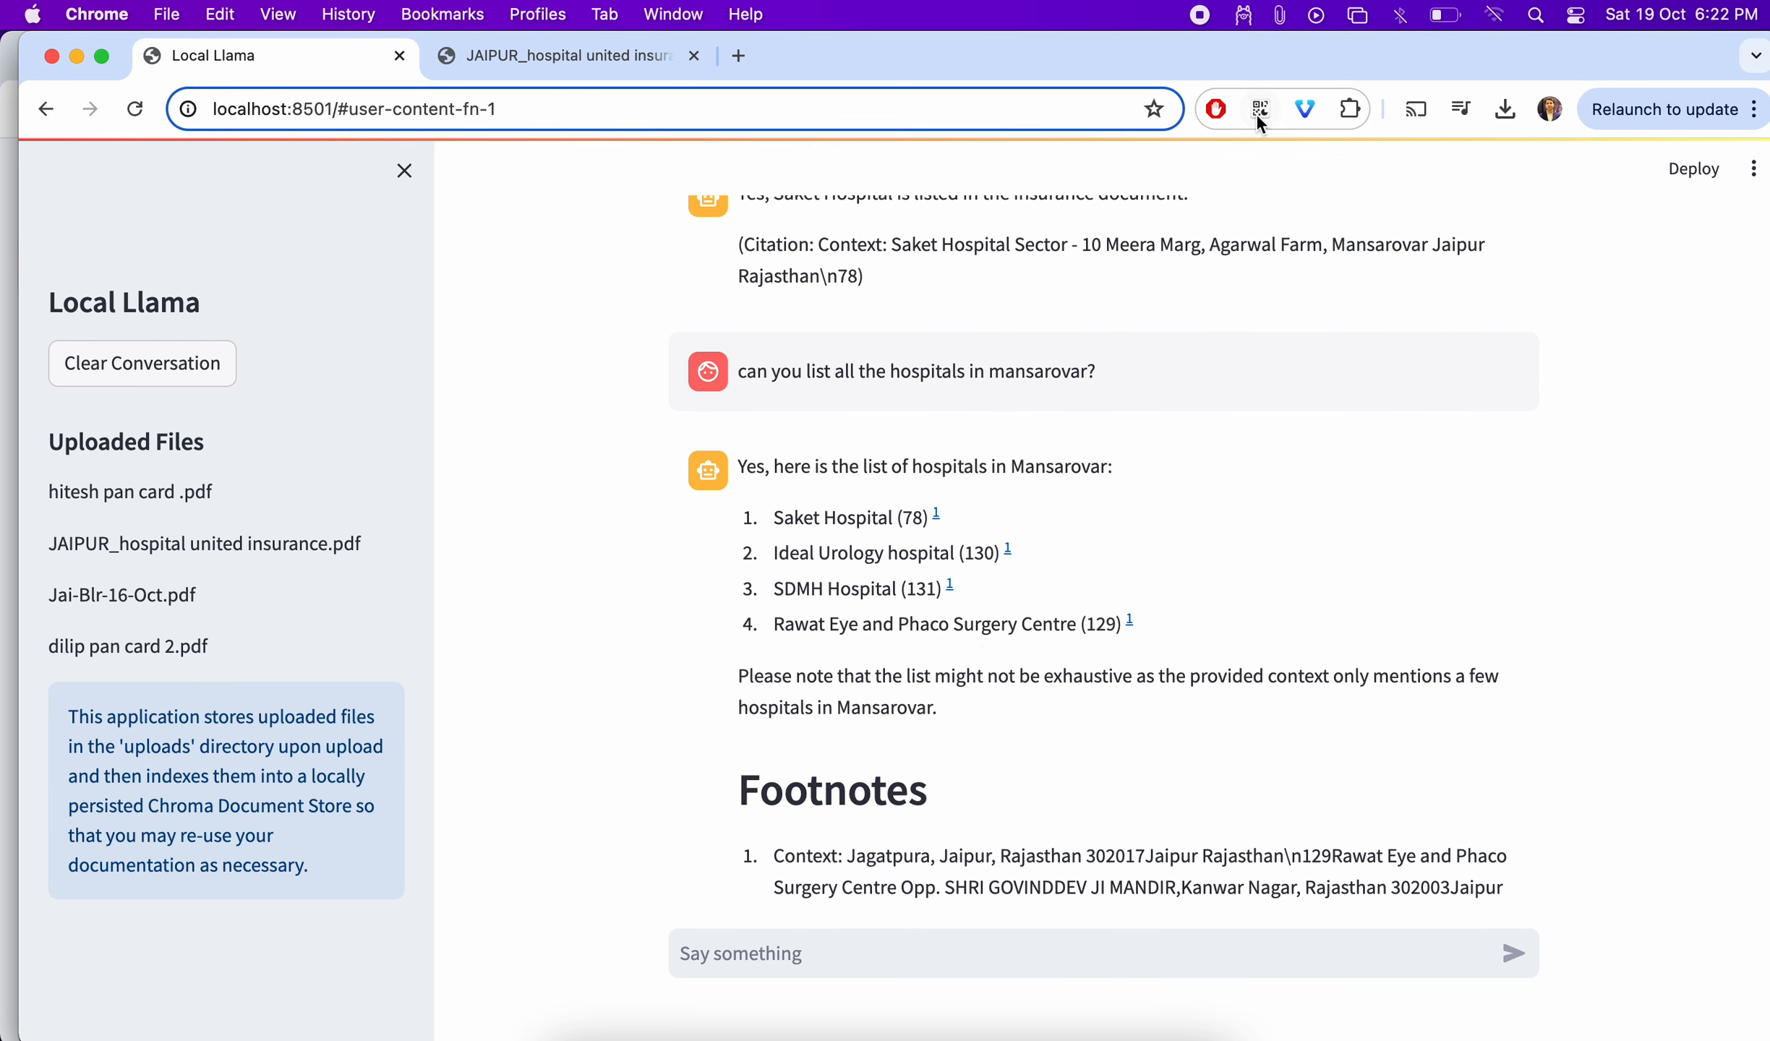